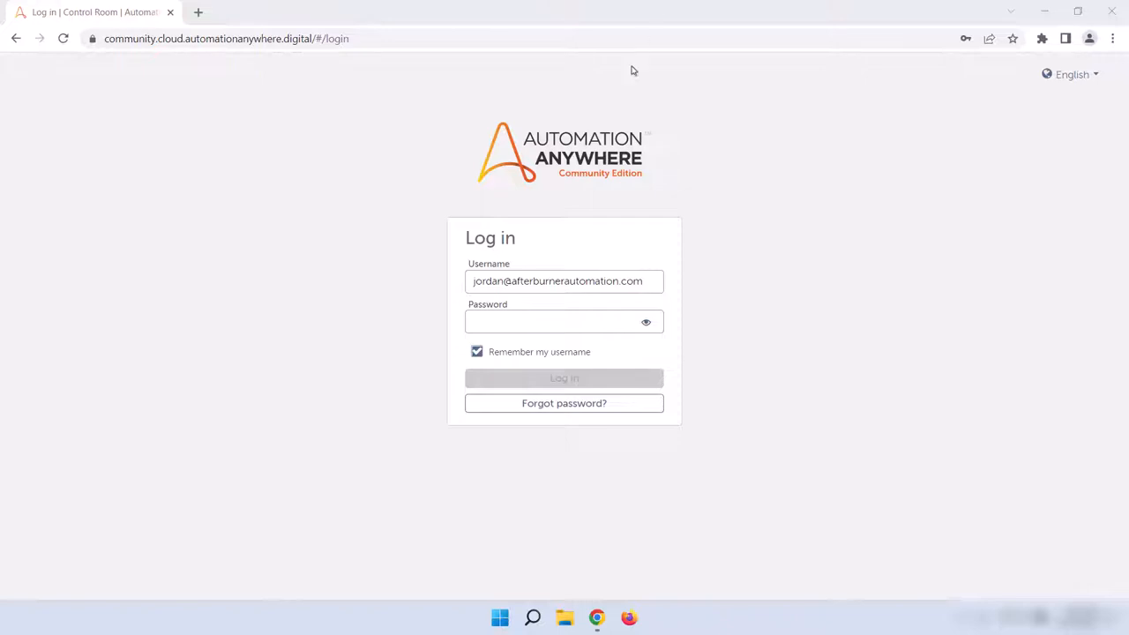
# Enter the account password in the Password field of the login form
pyautogui.click(563, 321)
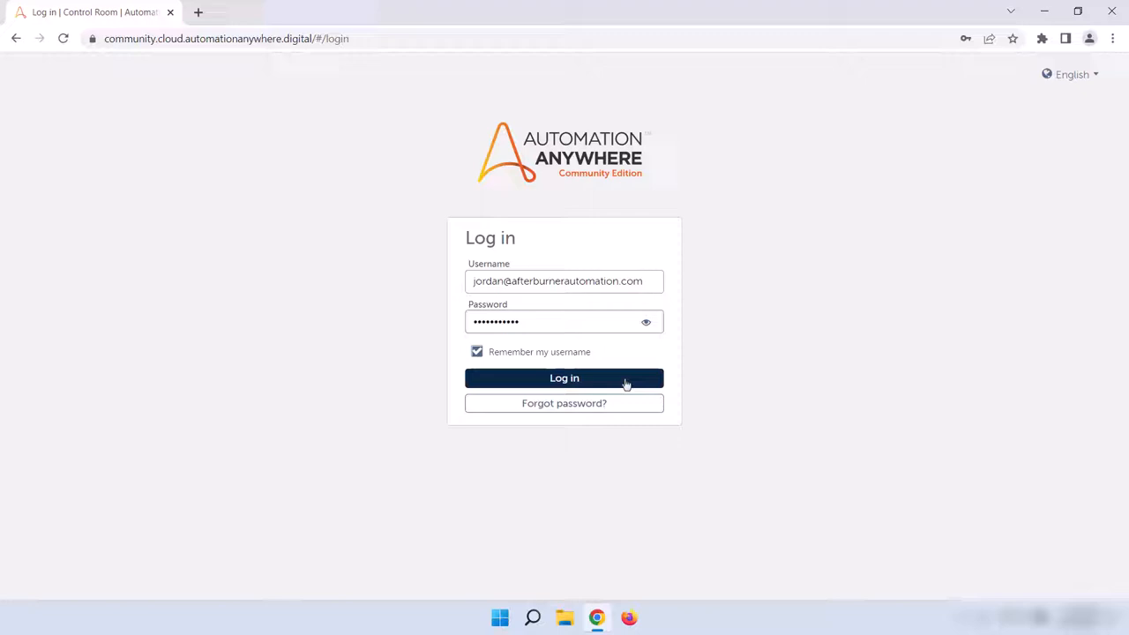
# Submit the credentials to reach the Community Edition welcome page
pyautogui.click(564, 377)
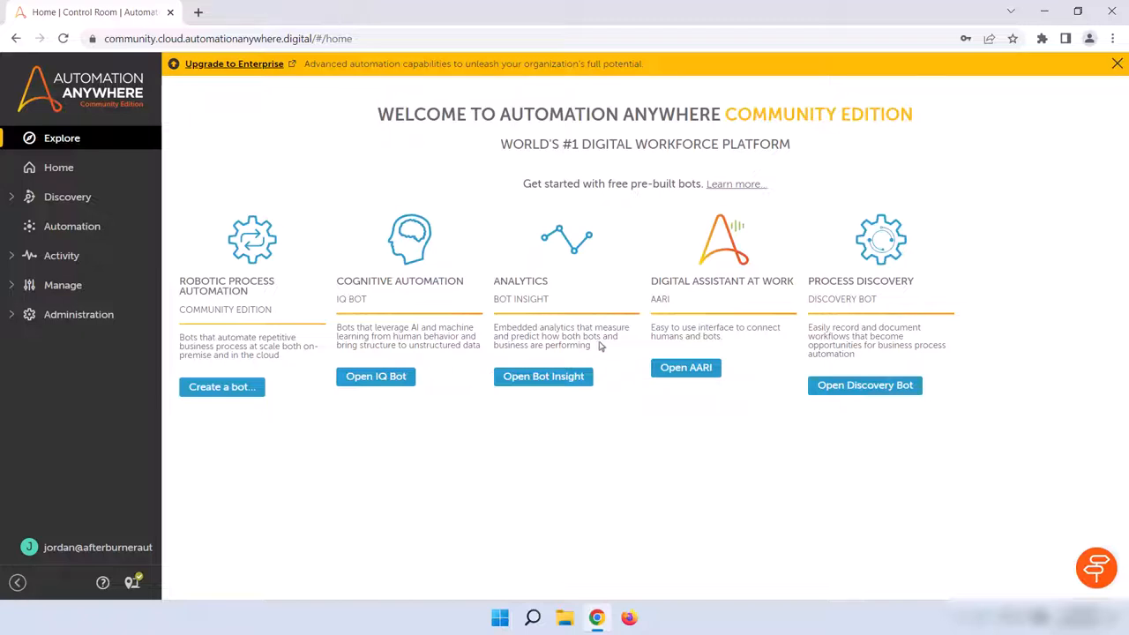
pyautogui.moveTo(148, 142)
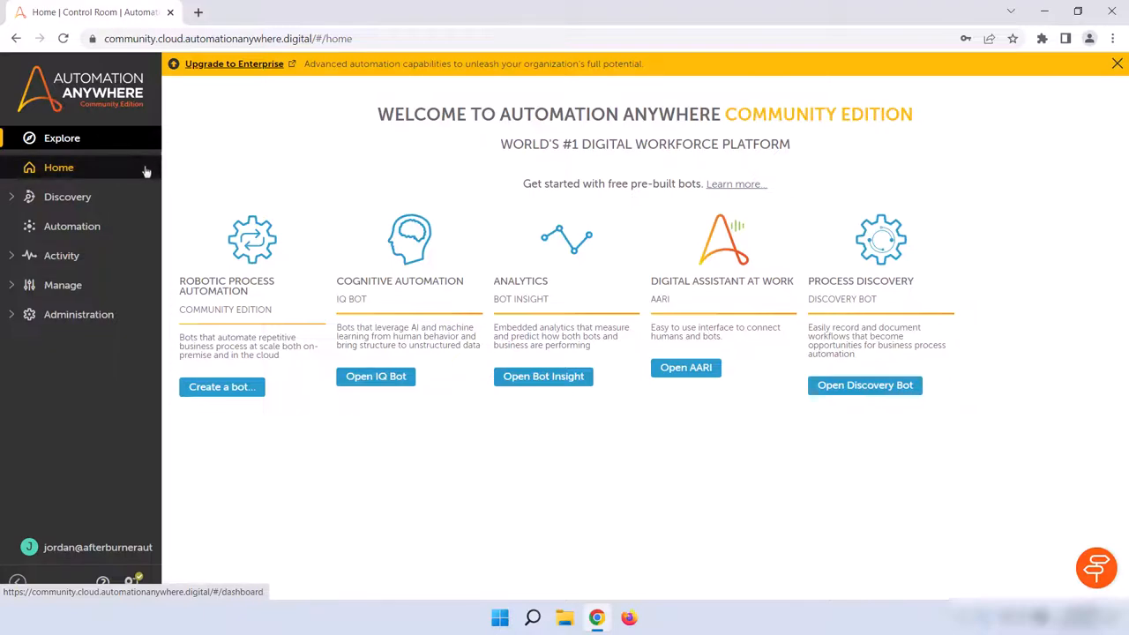
# Go to the Home dashboard from the left sidebar
pyautogui.click(58, 167)
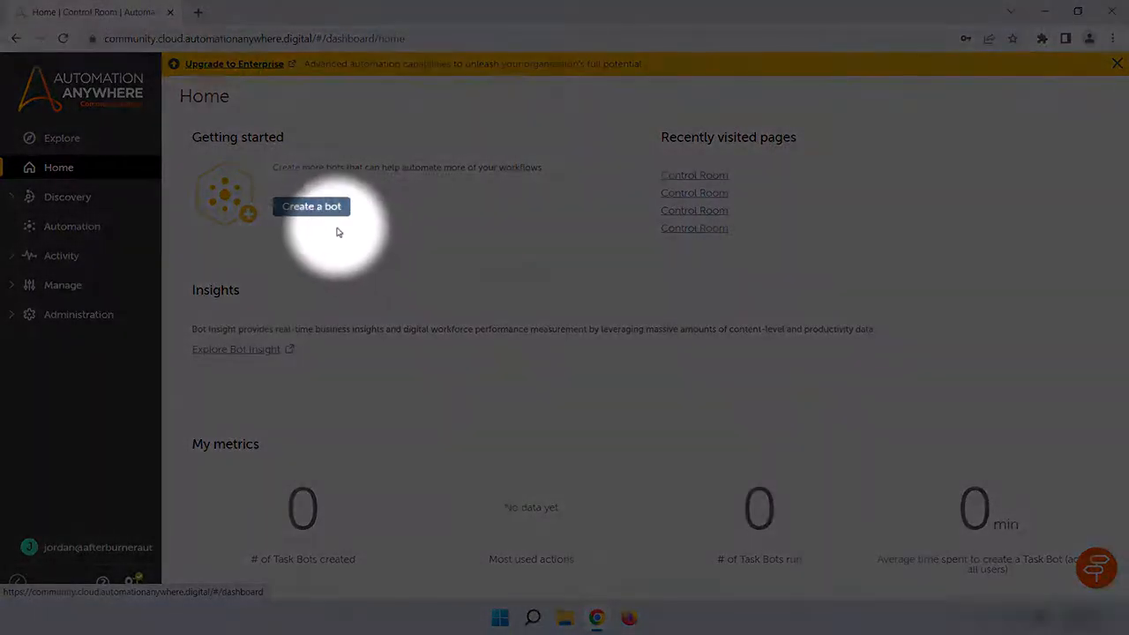
# Open the Create Task Bot dialog with the default name Untitled
pyautogui.click(312, 205)
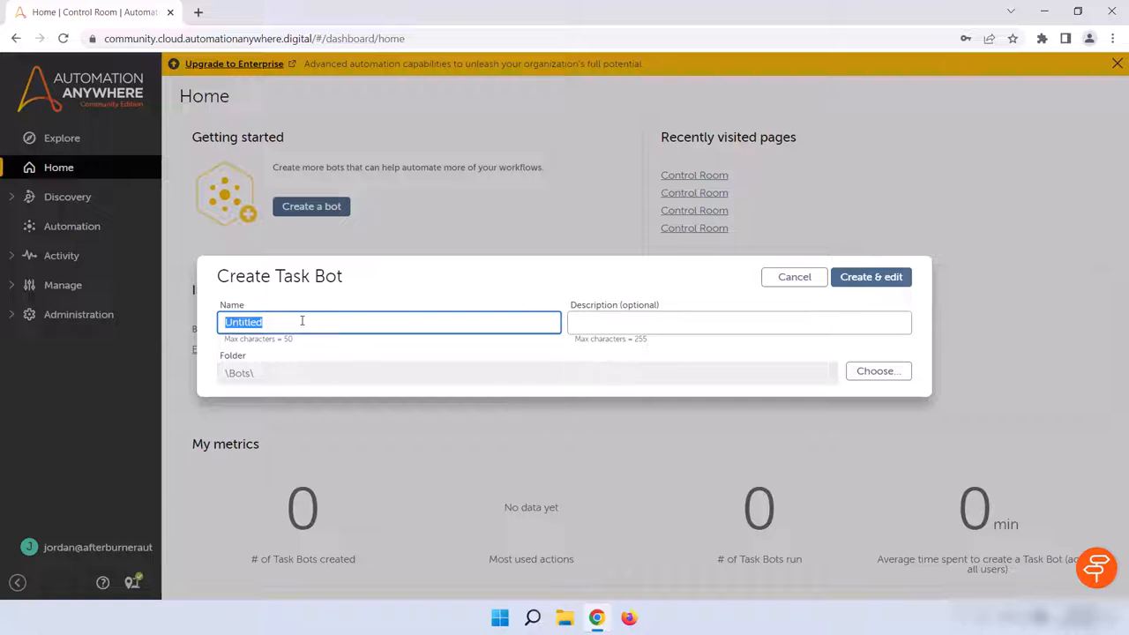
pyautogui.moveTo(662, 414)
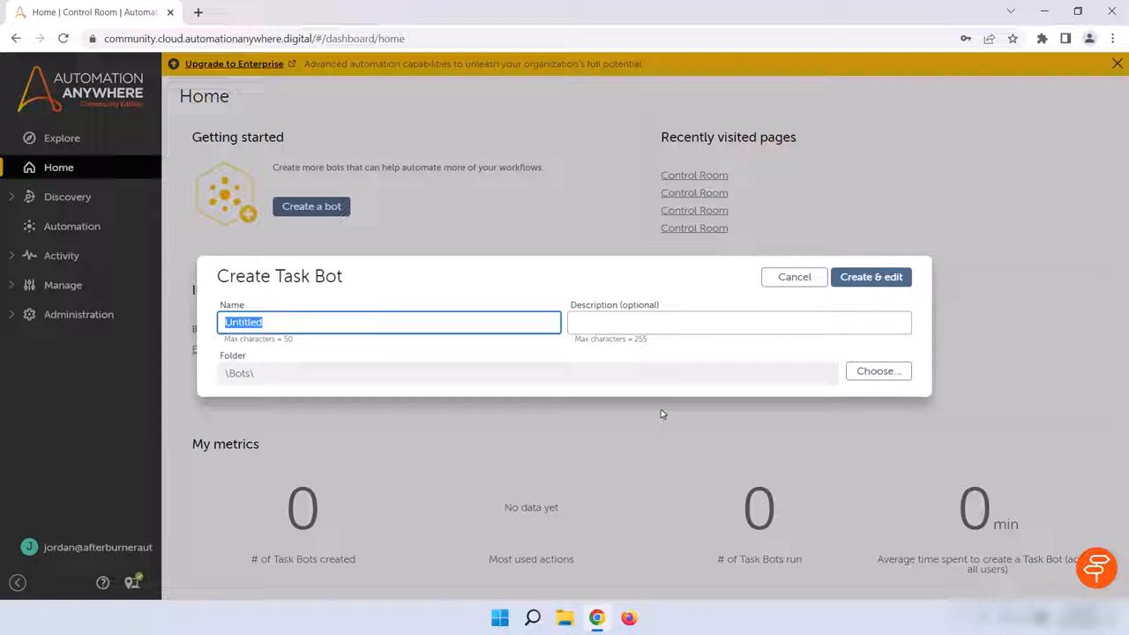
# Cancel the Create Task Bot dialog without creating a bot
pyautogui.click(793, 276)
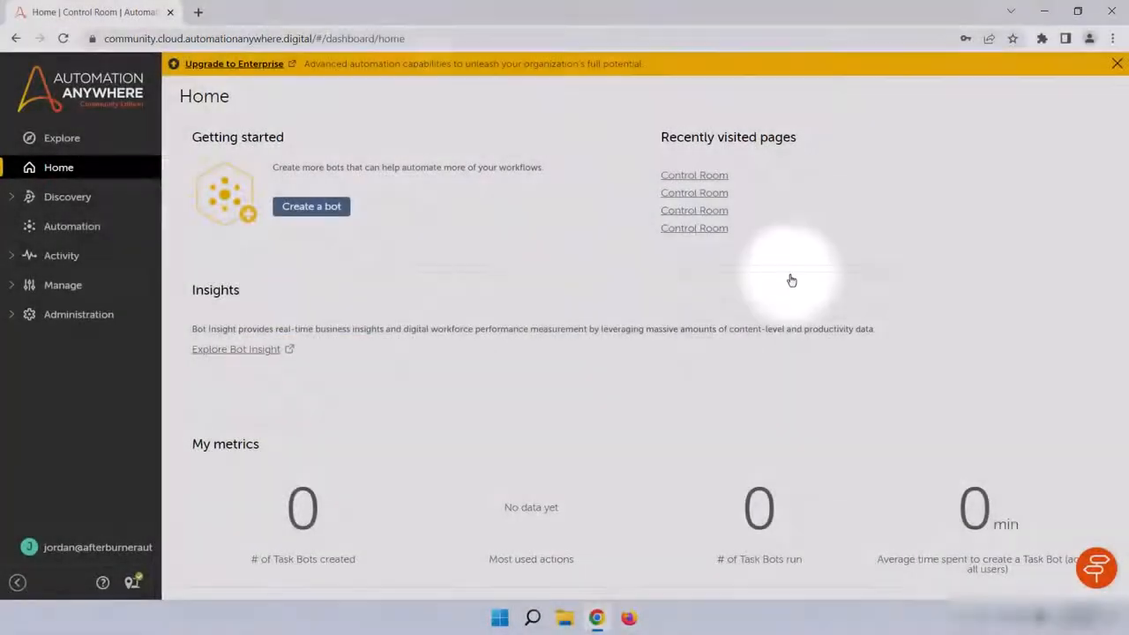
pyautogui.moveTo(762, 269)
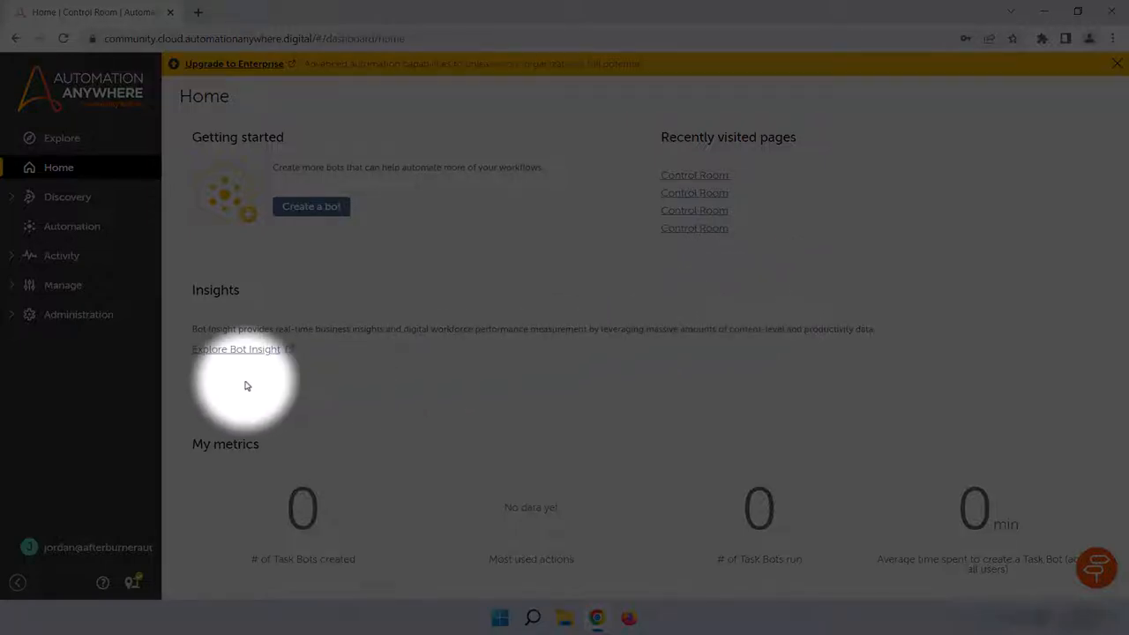
# Open Bot Insight's My dashboards page in a new tab
pyautogui.click(236, 348)
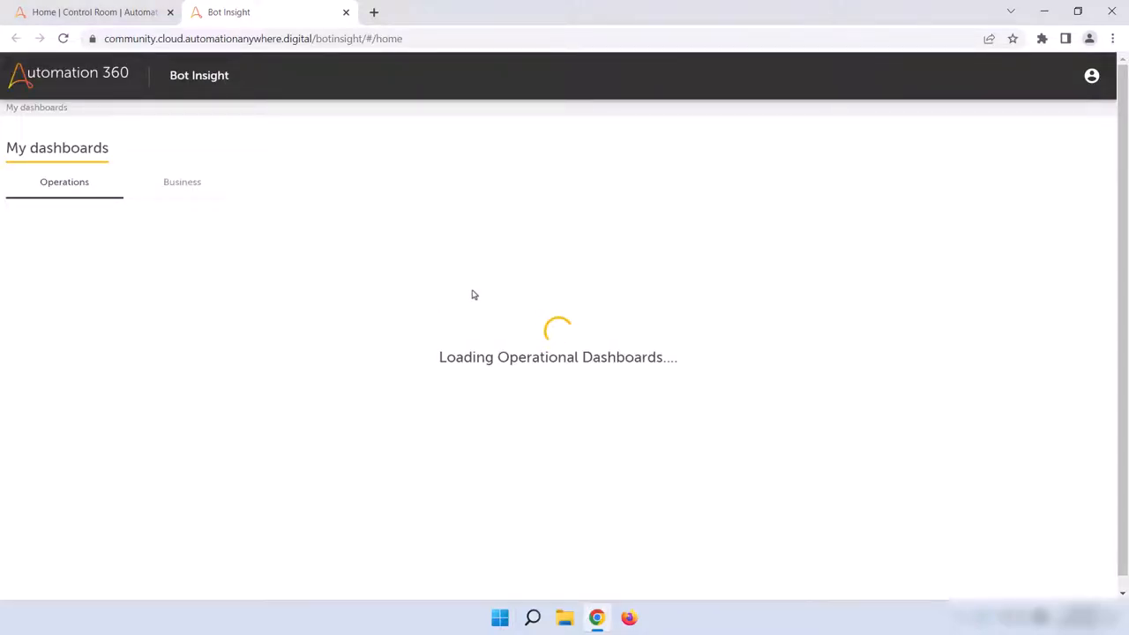
pyautogui.moveTo(456, 298)
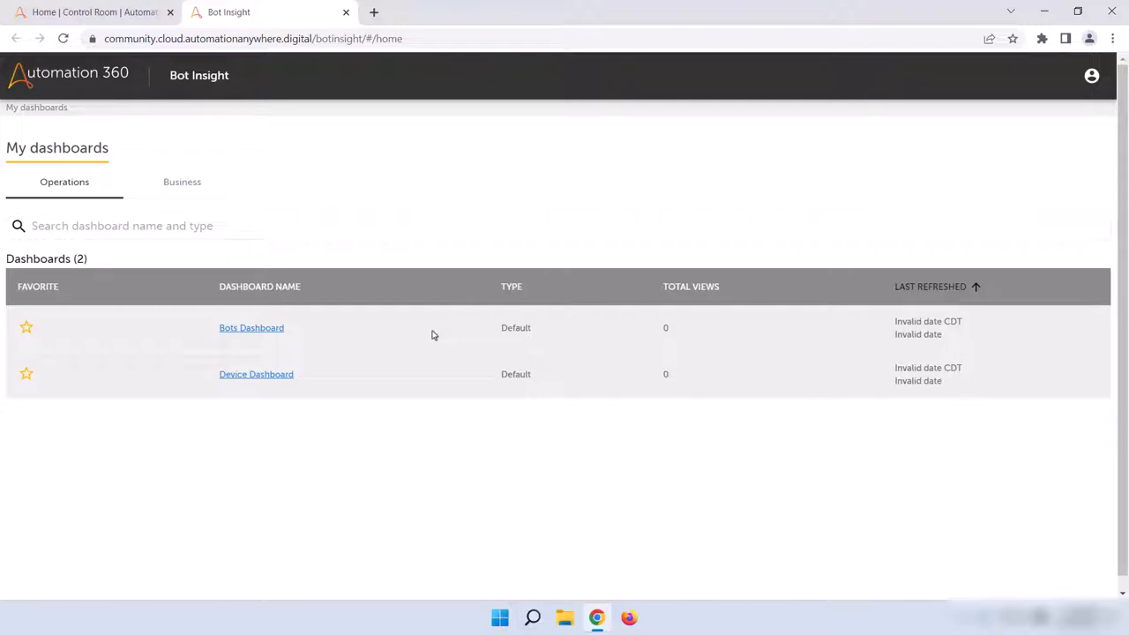
pyautogui.moveTo(385, 336)
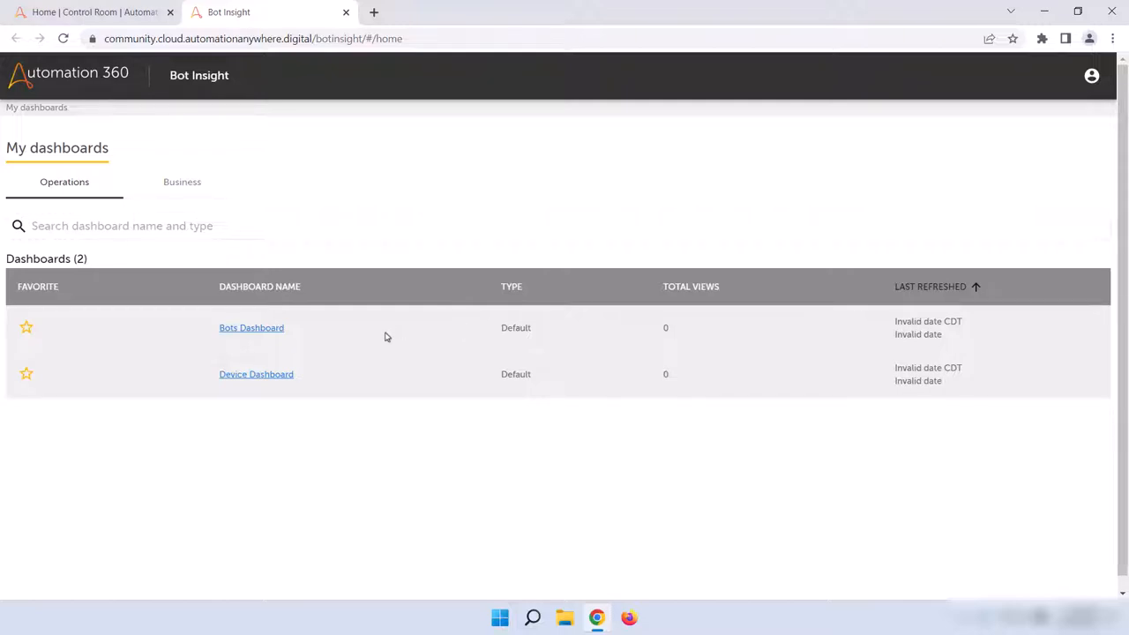
pyautogui.moveTo(401, 370)
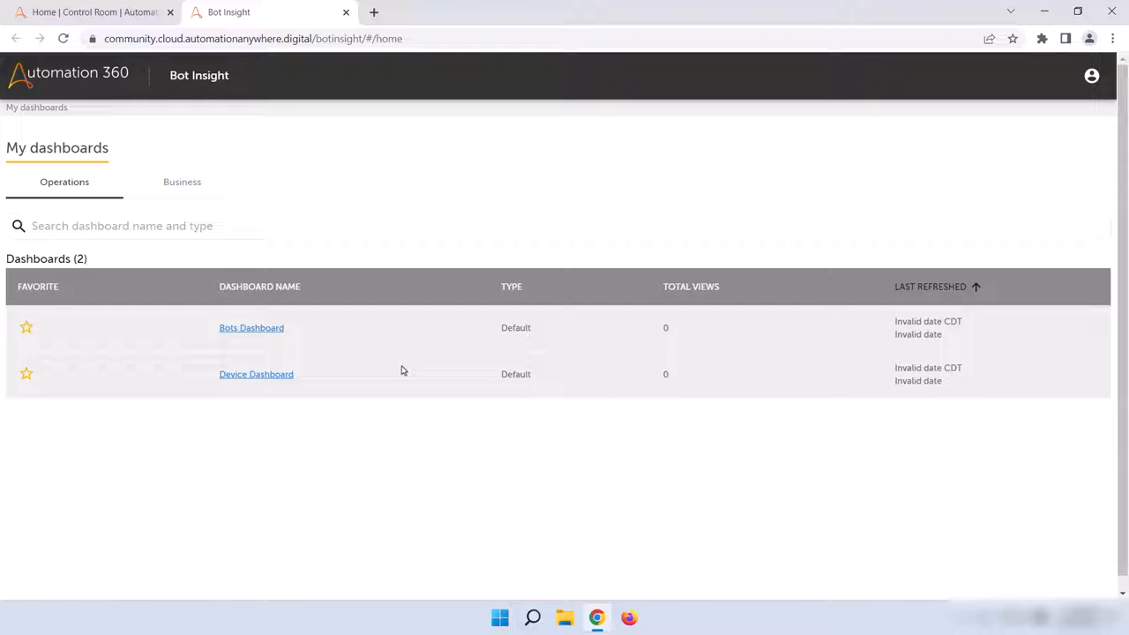
pyautogui.moveTo(407, 350)
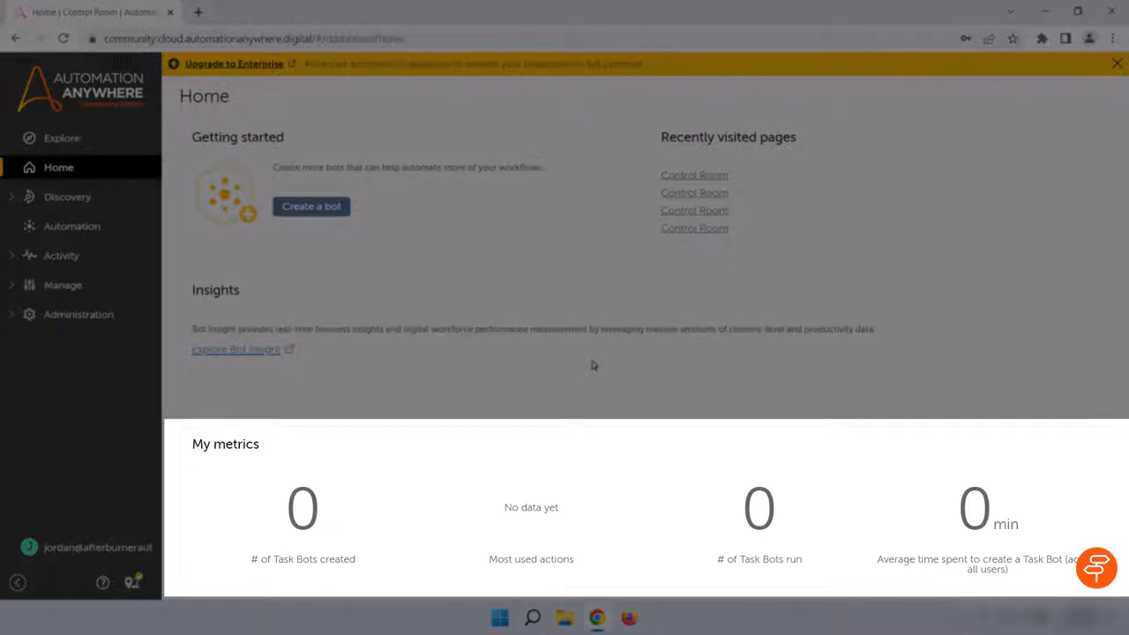
pyautogui.moveTo(481, 474)
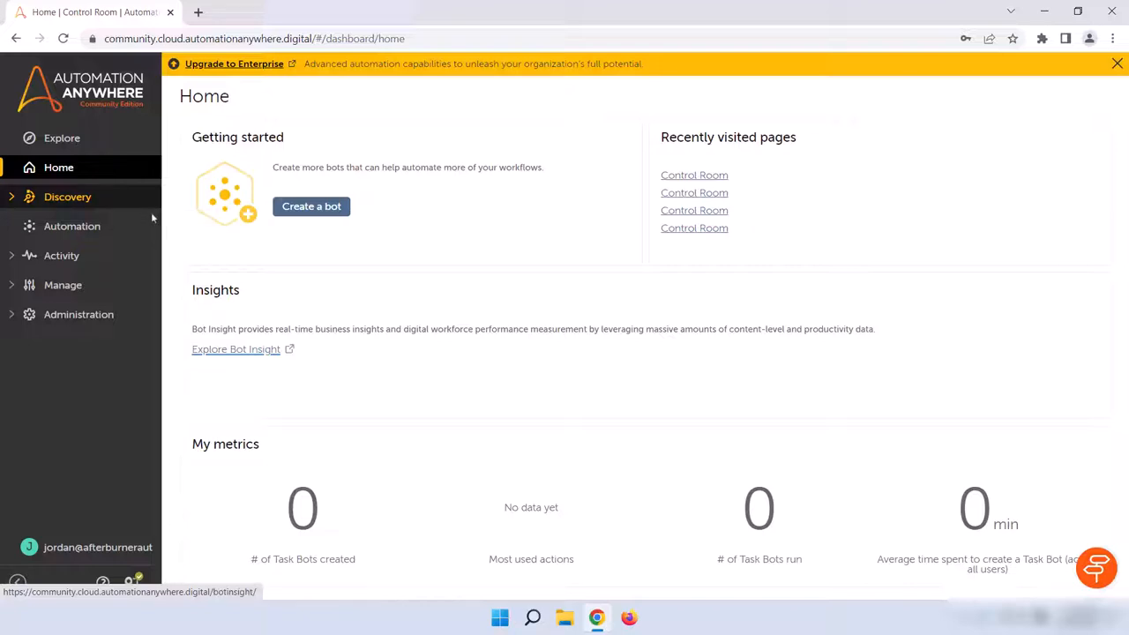
pyautogui.moveTo(72, 225)
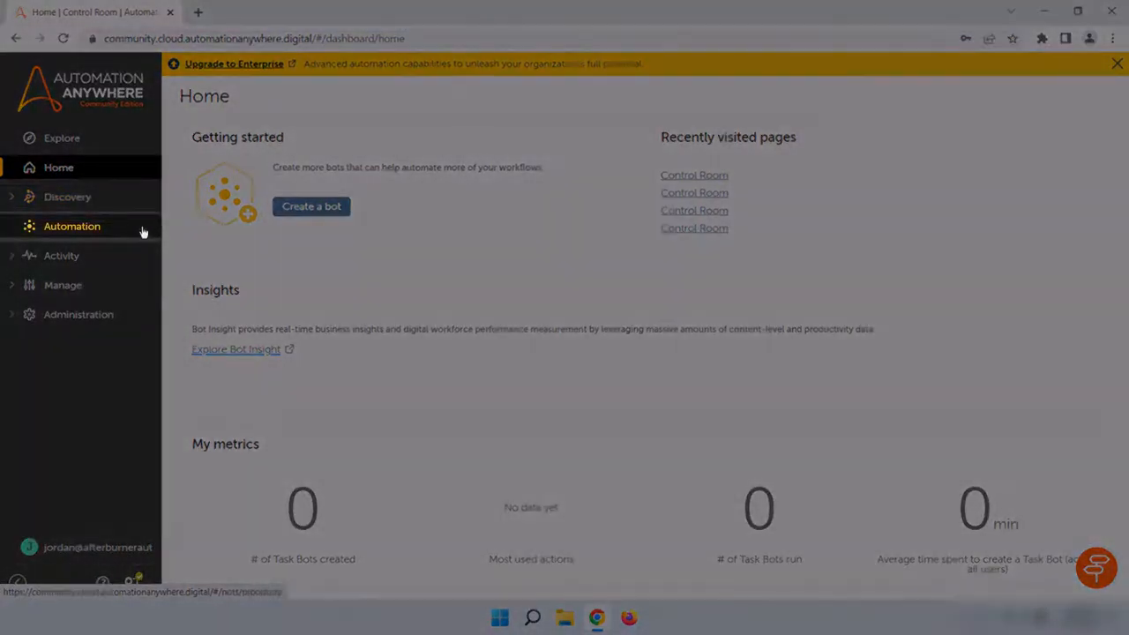
# Open the Automation page from the left sidebar
pyautogui.click(71, 226)
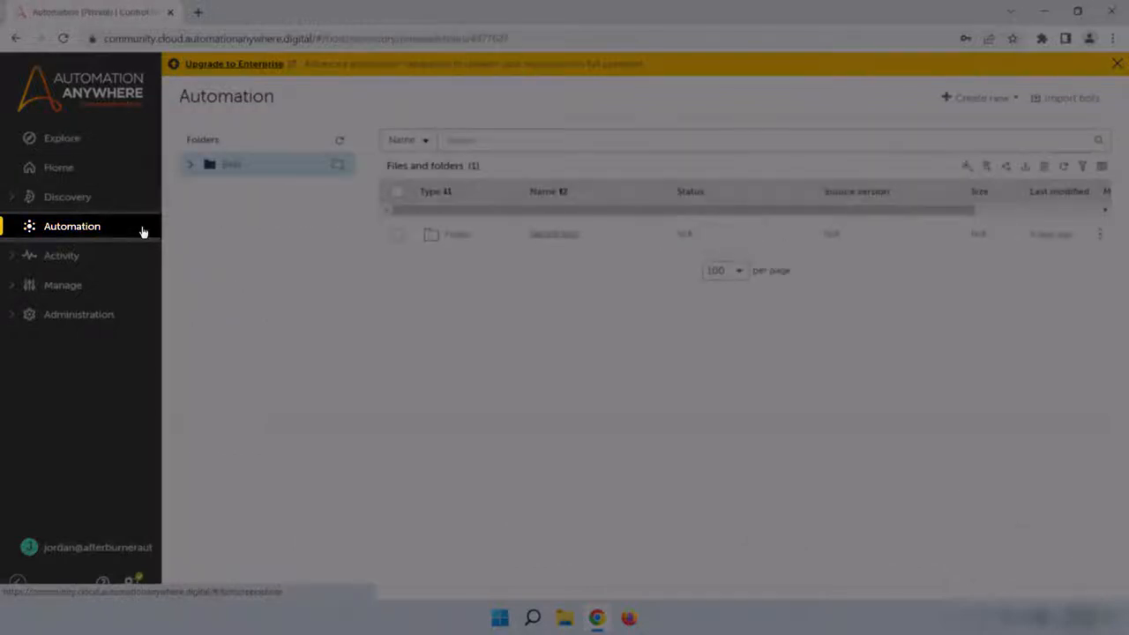
pyautogui.moveTo(490, 338)
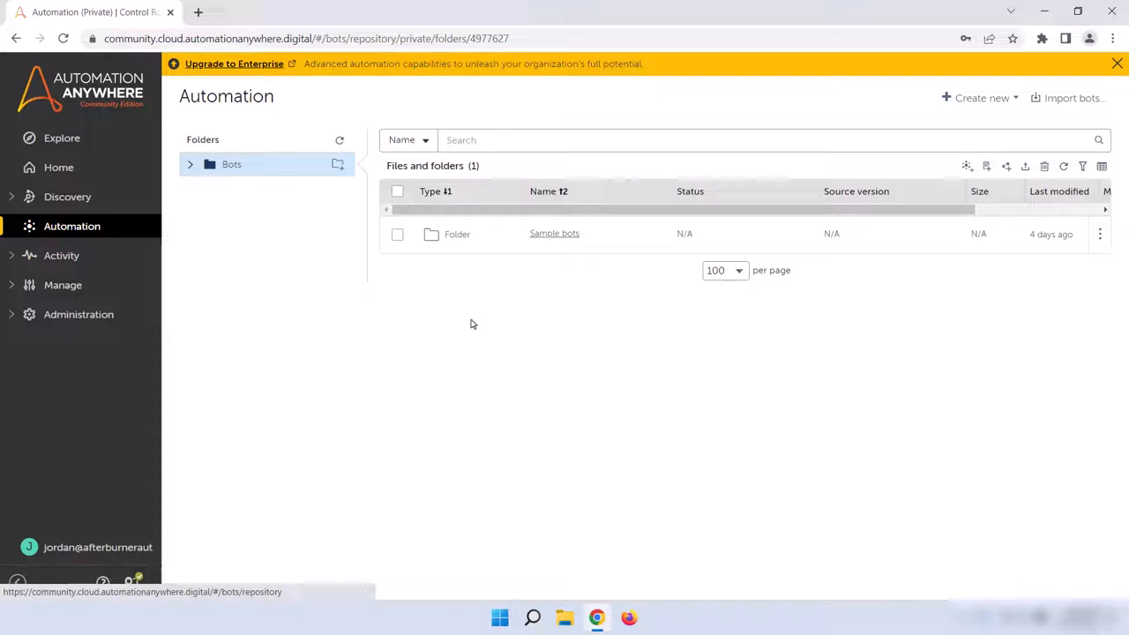
pyautogui.moveTo(507, 261)
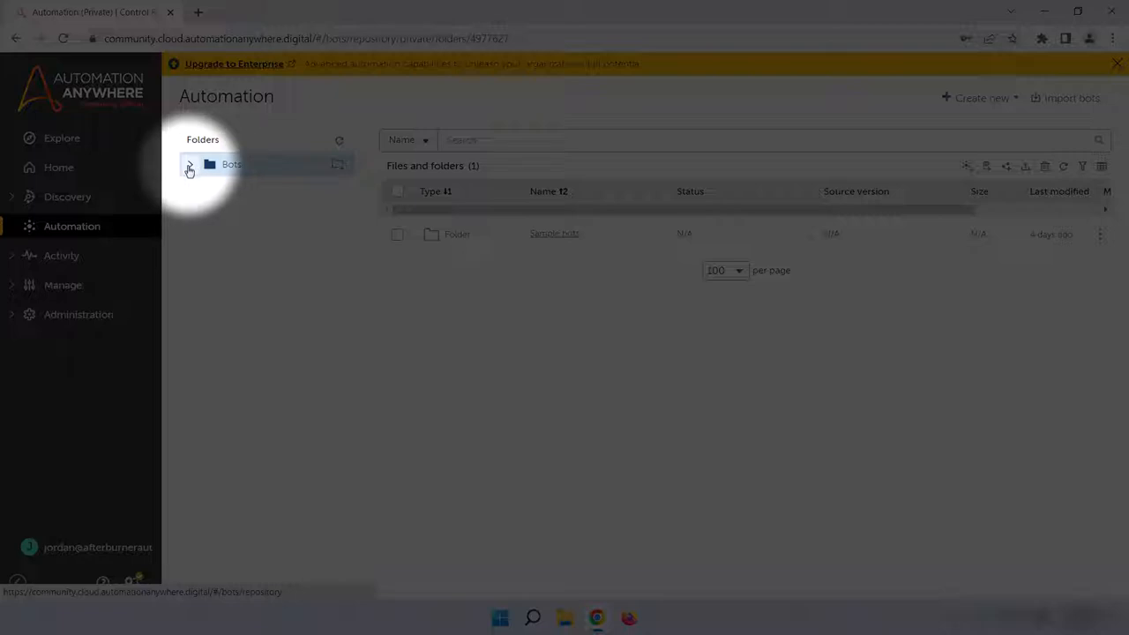
# Expand the Bots folder and show its contents, including Sample bots
pyautogui.click(188, 167)
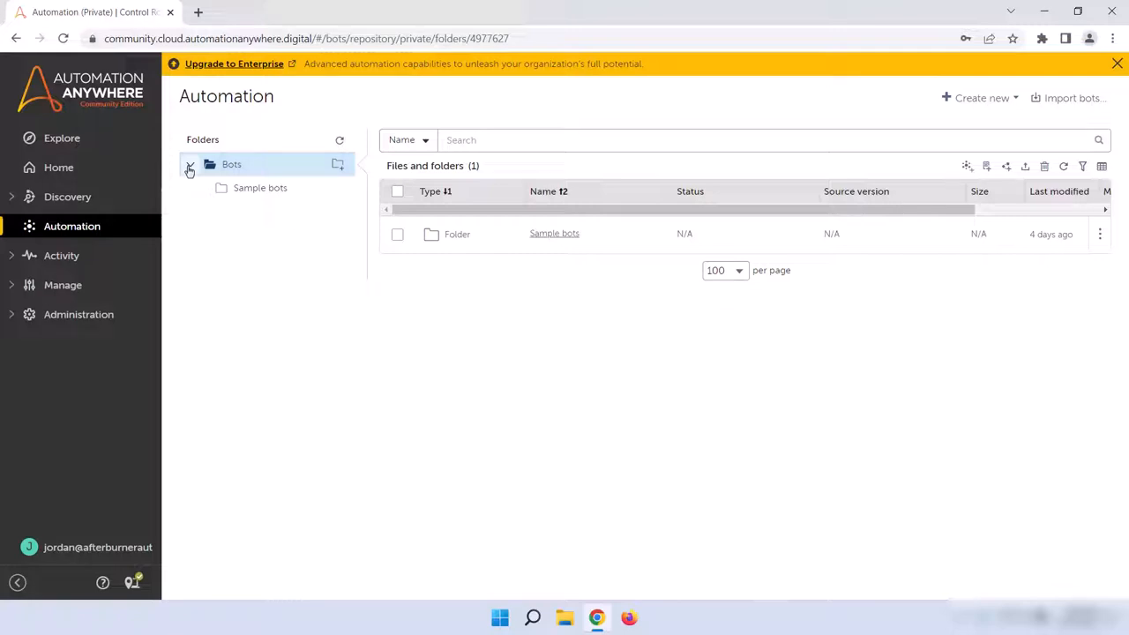
pyautogui.click(190, 164)
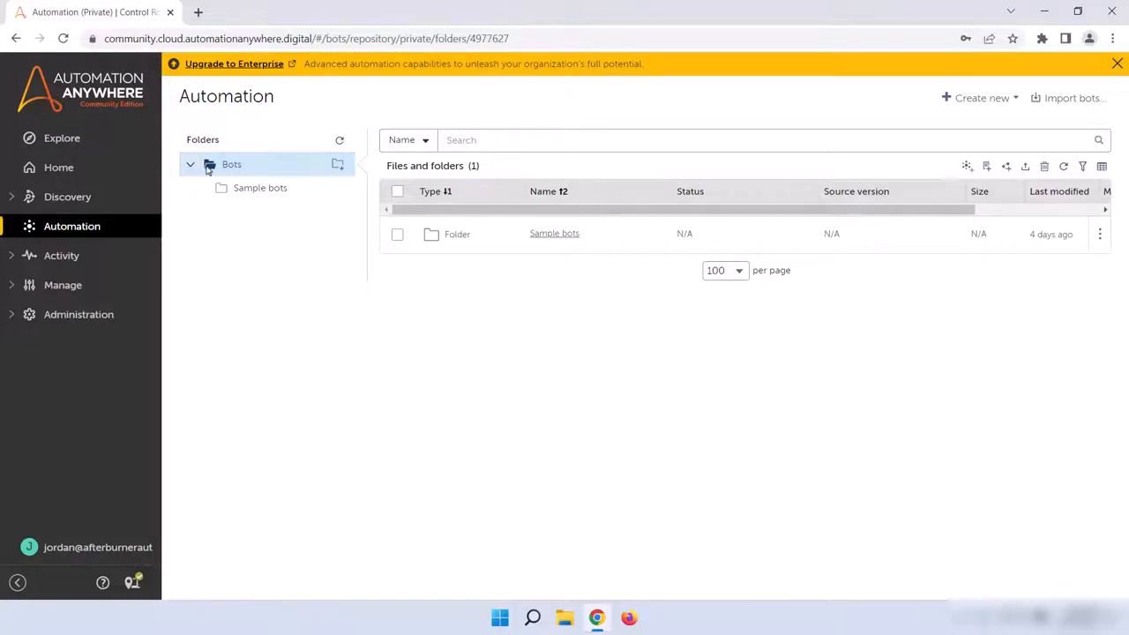
pyautogui.moveTo(271, 168)
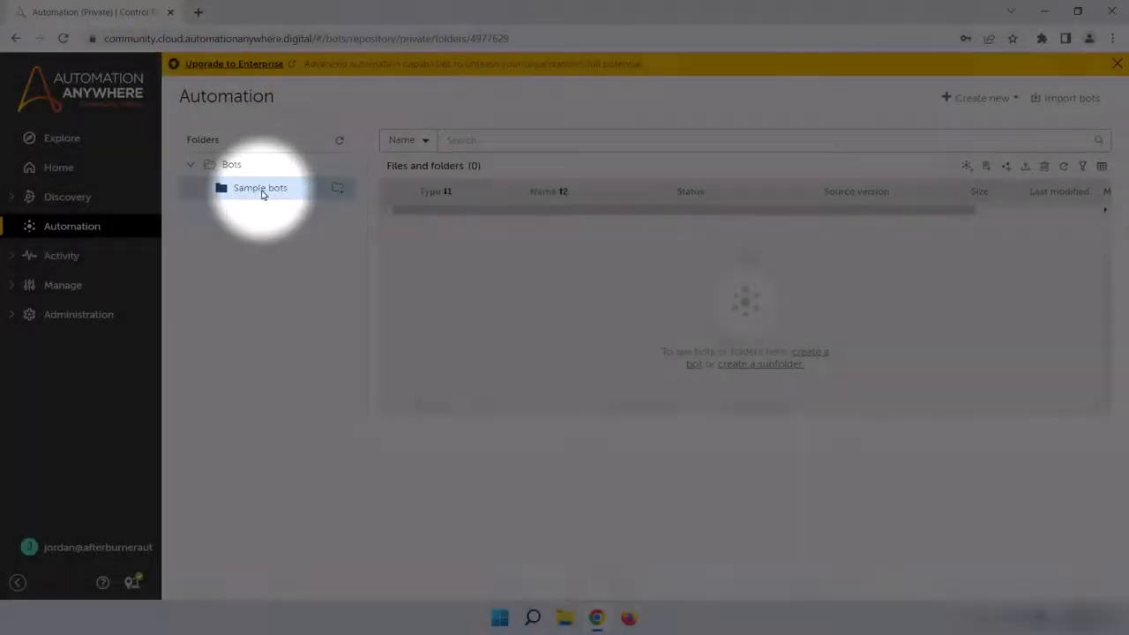
pyautogui.click(260, 187)
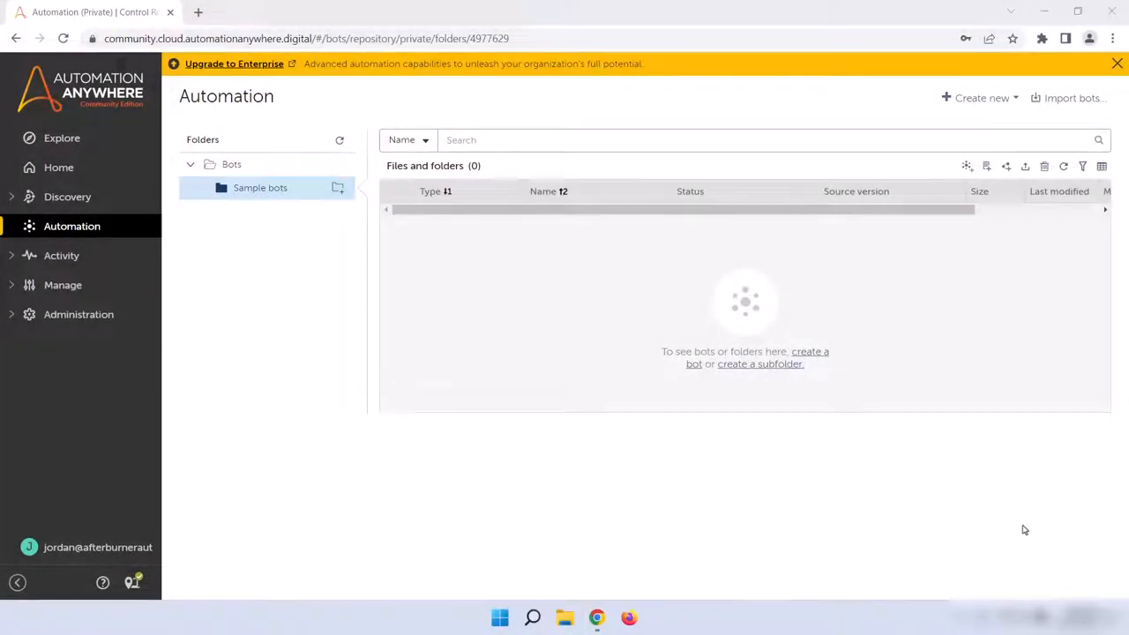
pyautogui.moveTo(811, 490)
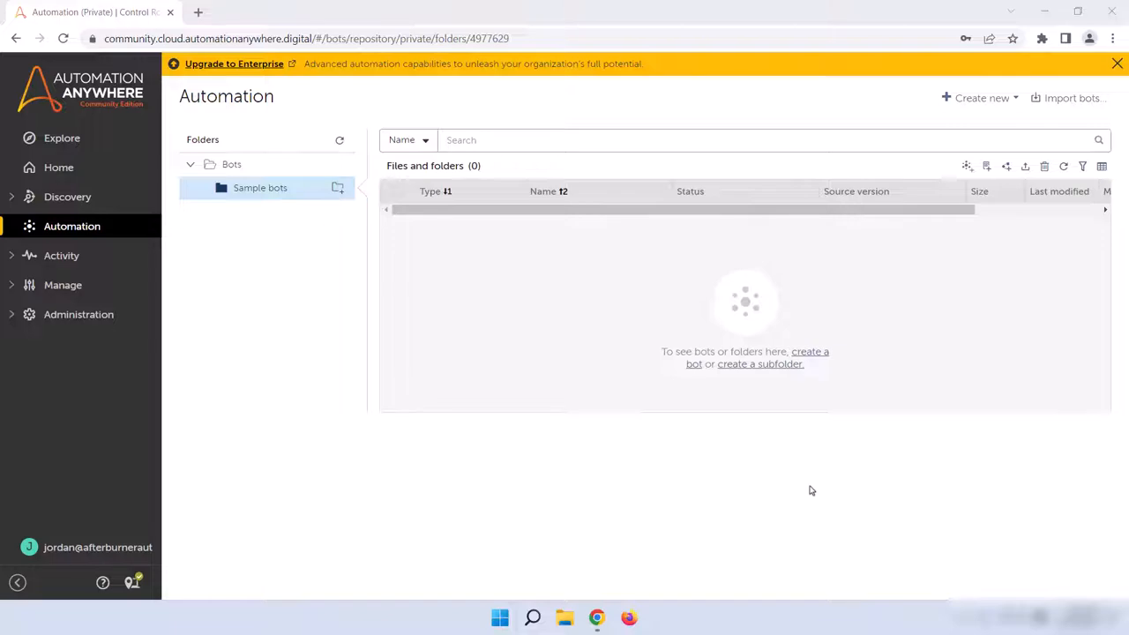
pyautogui.click(259, 187)
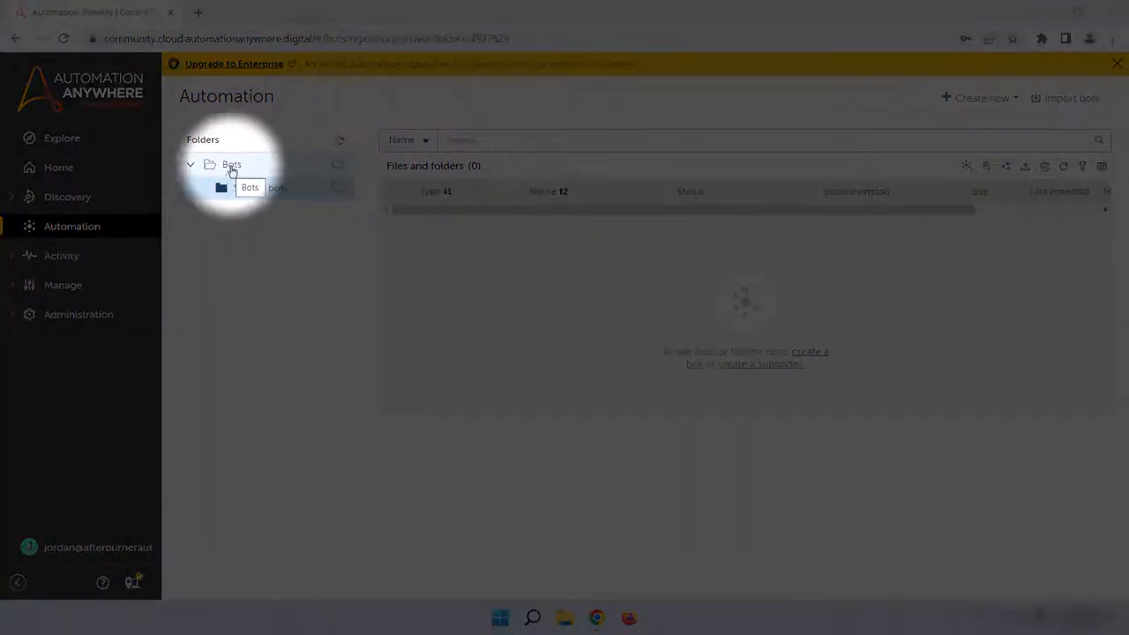
pyautogui.click(231, 165)
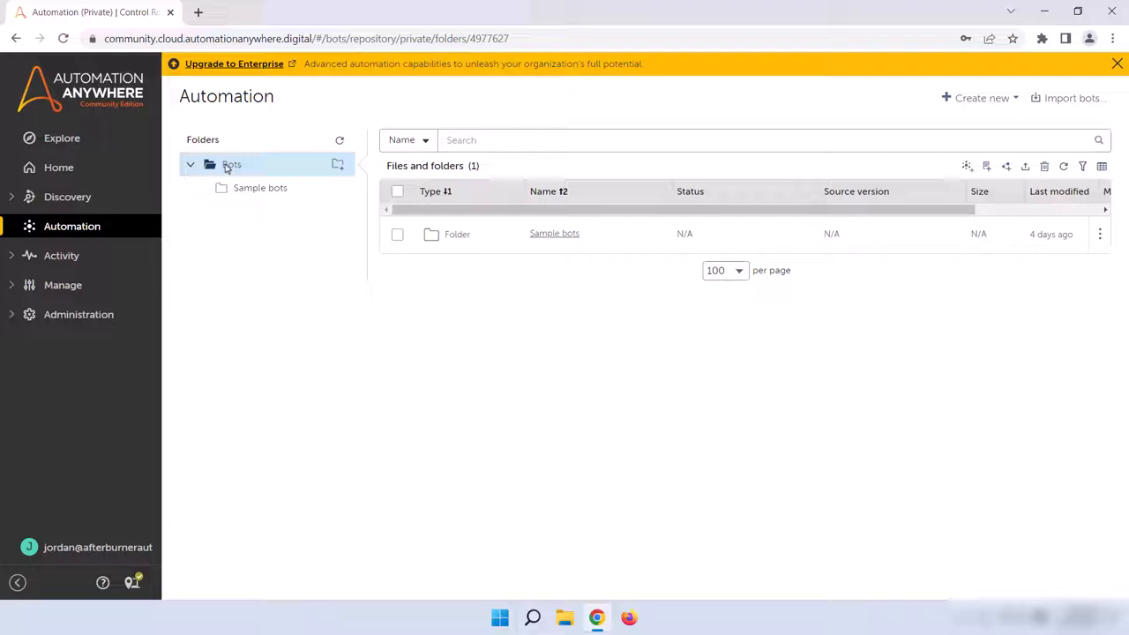
pyautogui.moveTo(872, 292)
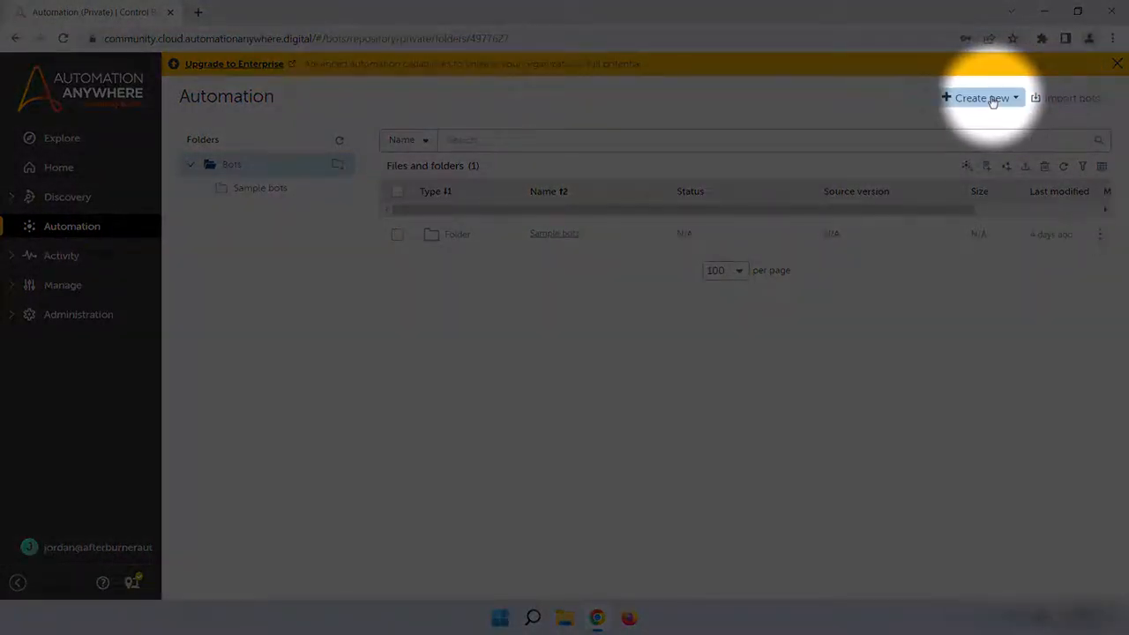
# Open the Create new menu showing Bot, Form and Process options
pyautogui.click(982, 98)
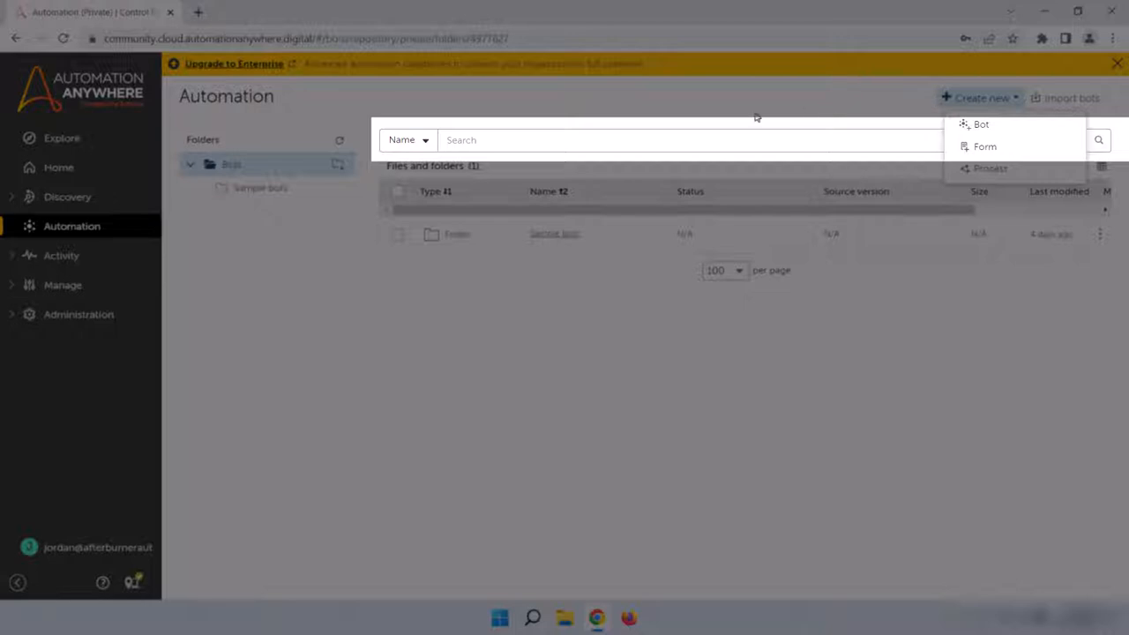
pyautogui.moveTo(547, 123)
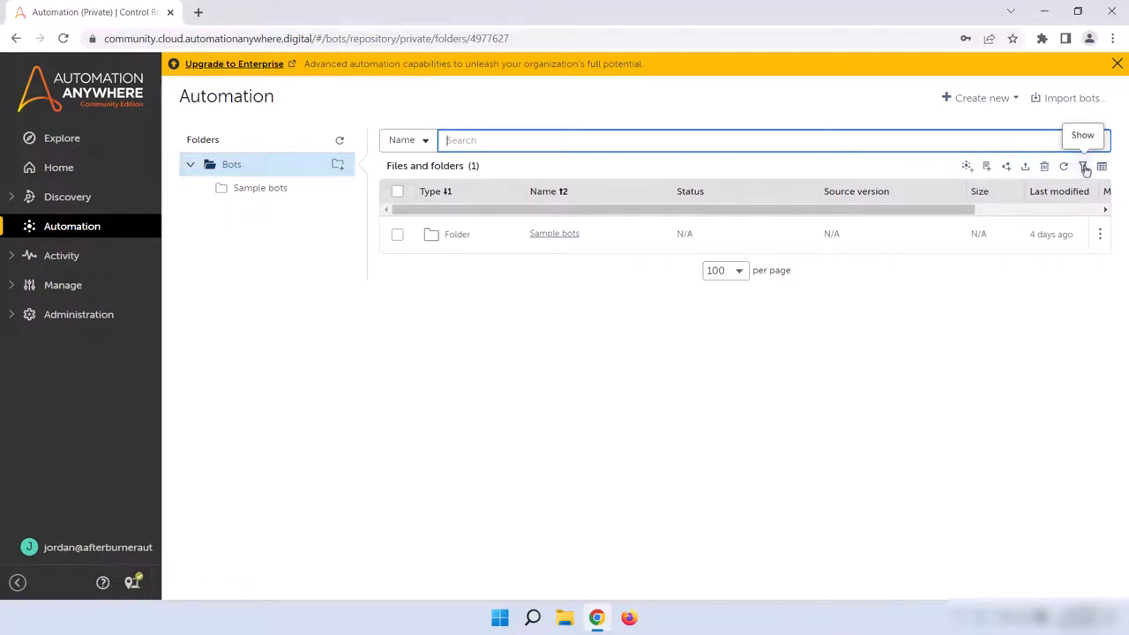
pyautogui.moveTo(1100, 165)
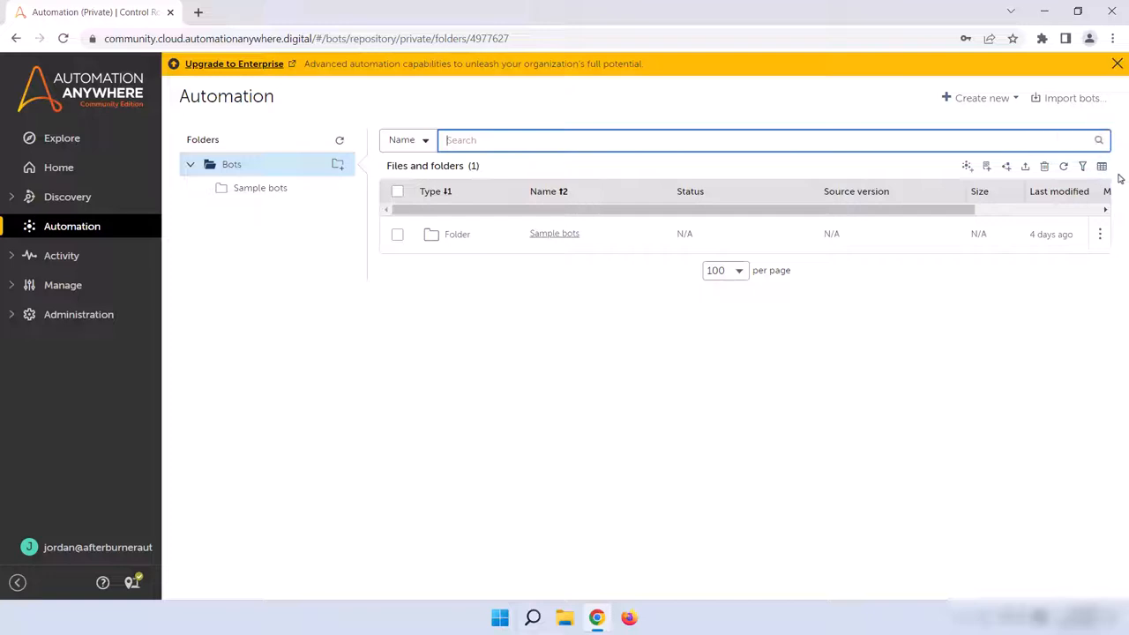
pyautogui.moveTo(1070, 345)
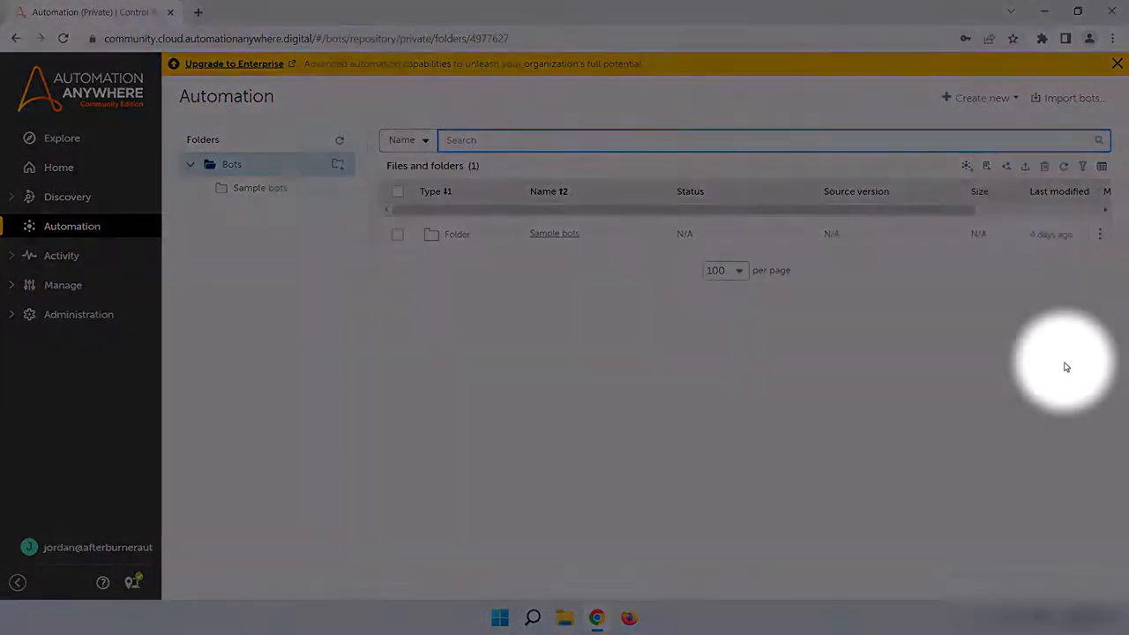
# Expand Activity in the sidebar and open the In progress page
pyautogui.click(61, 255)
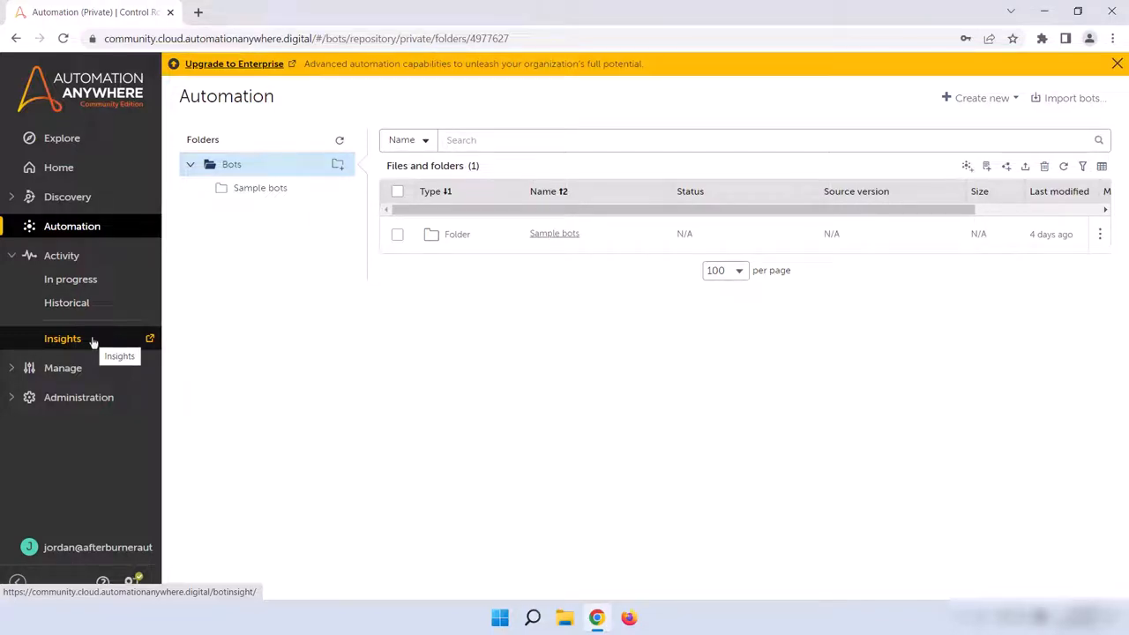
pyautogui.click(70, 279)
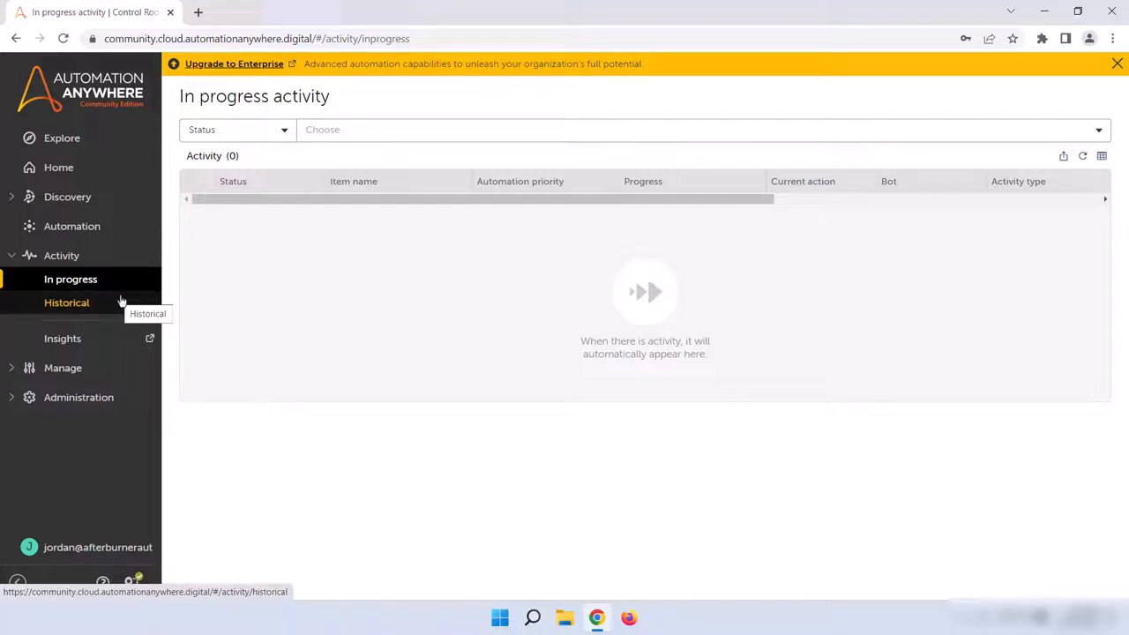
pyautogui.moveTo(121, 300)
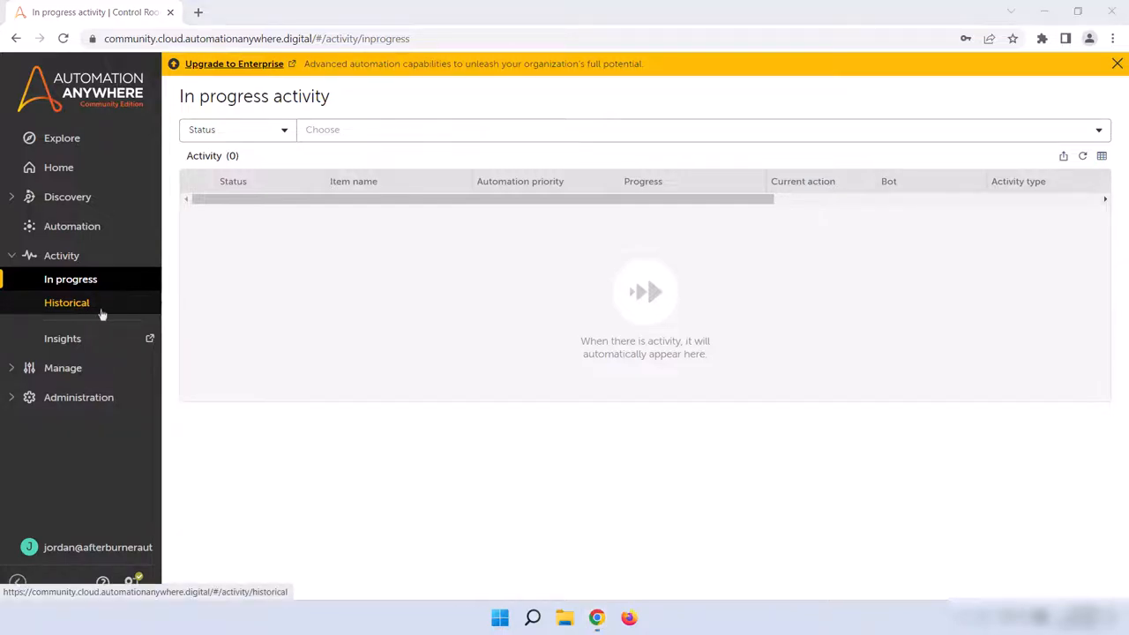
pyautogui.moveTo(67, 303)
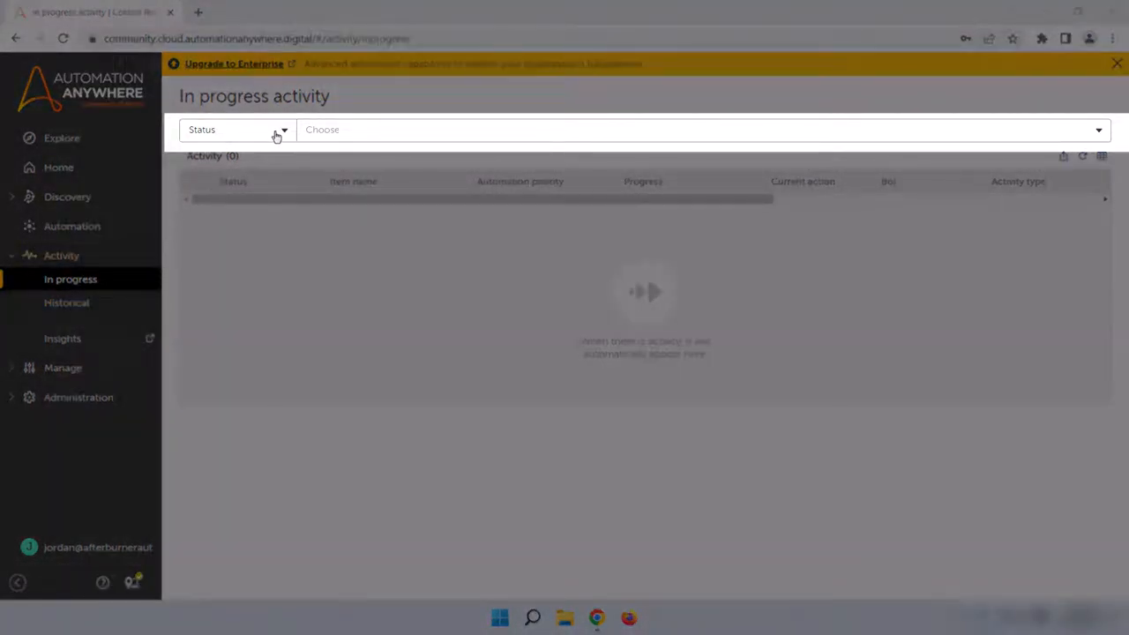
# Review the fields the in-progress activity list filters by, then go to Historical activity
pyautogui.click(236, 130)
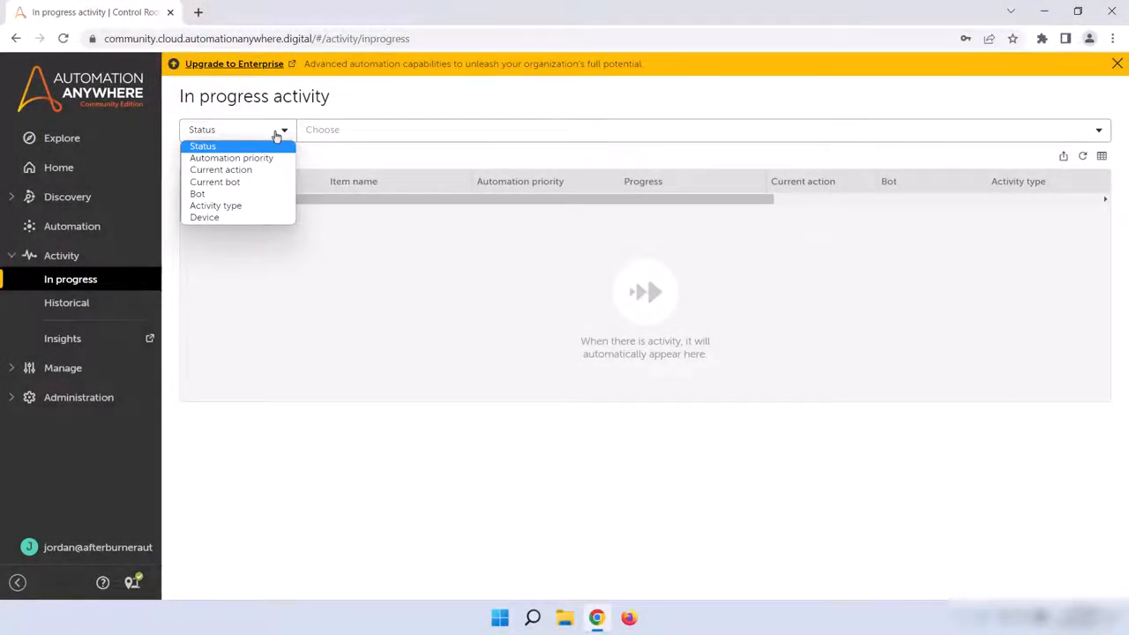
pyautogui.moveTo(231, 158)
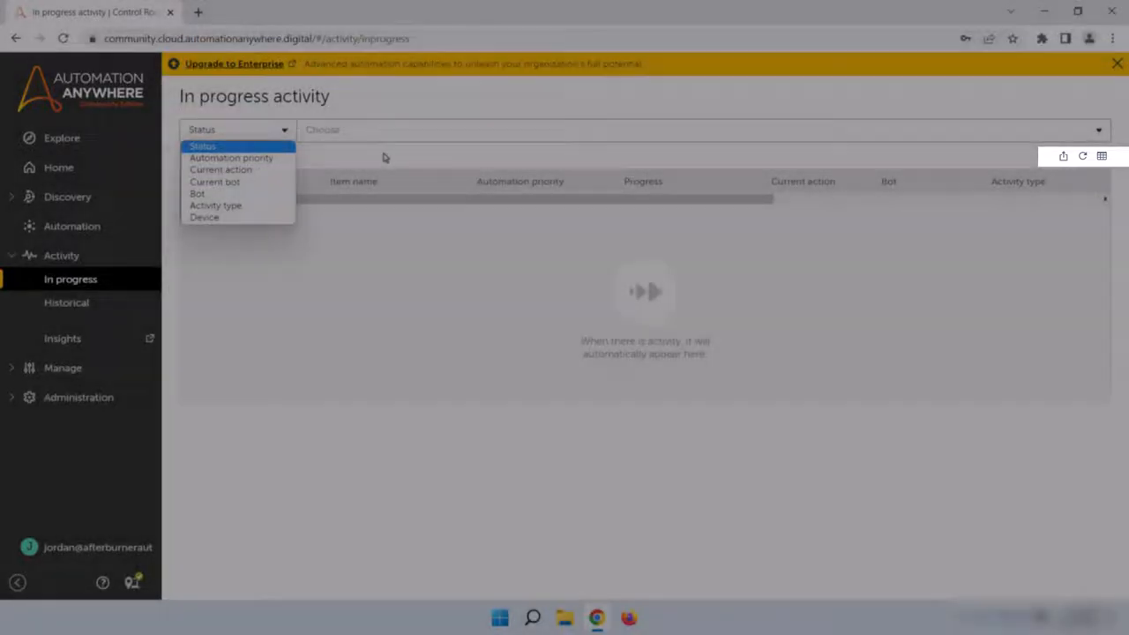
pyautogui.moveTo(1063, 156)
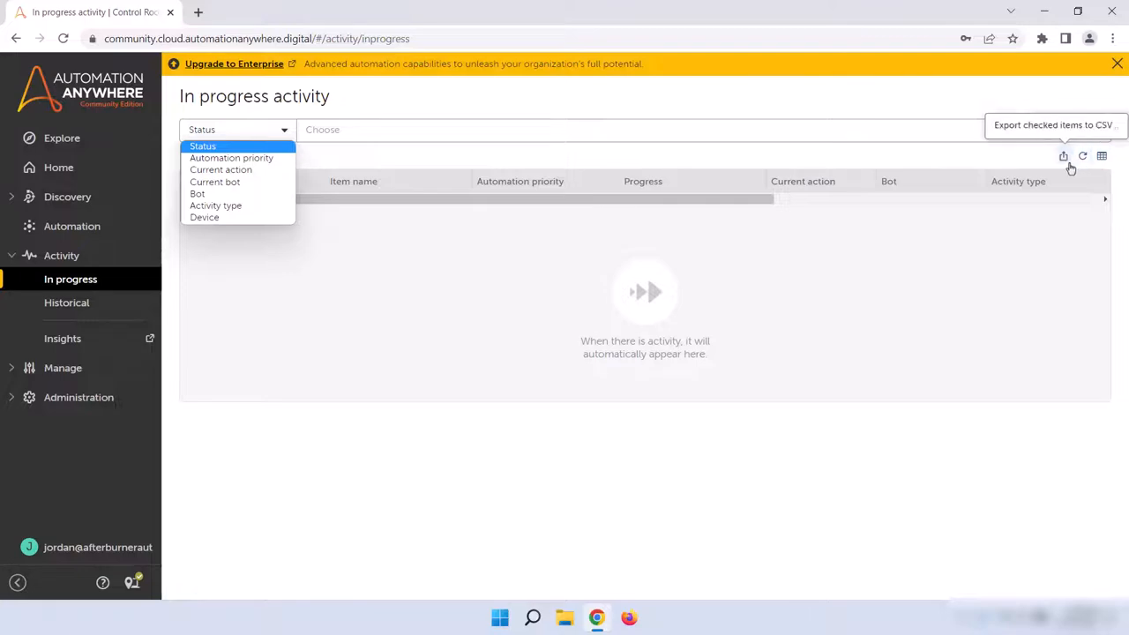
pyautogui.moveTo(1102, 156)
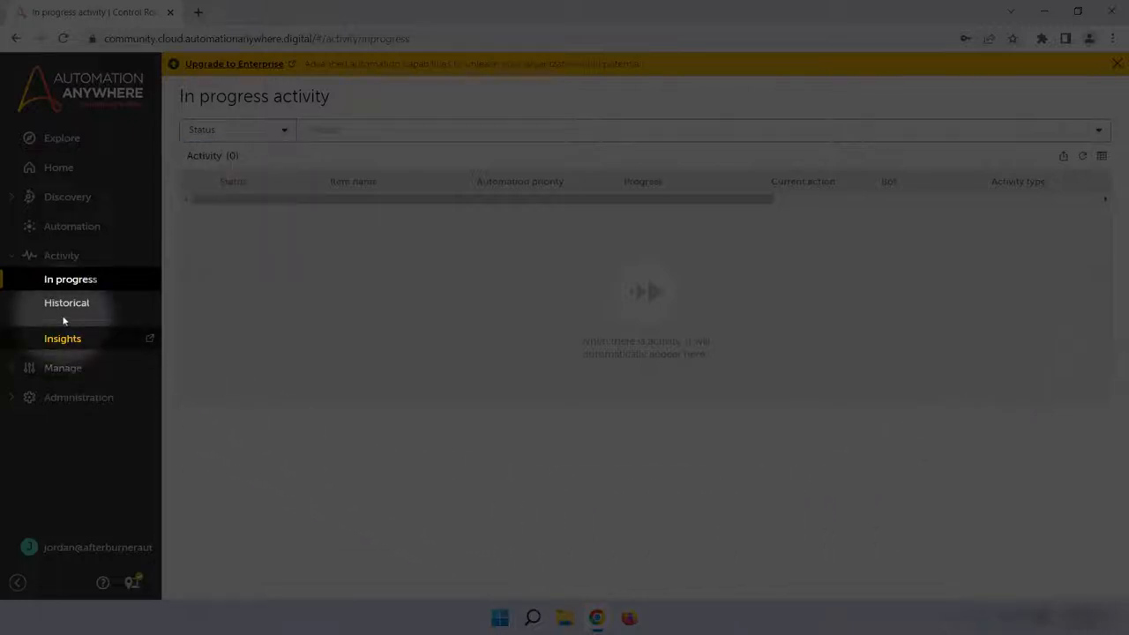
pyautogui.click(66, 302)
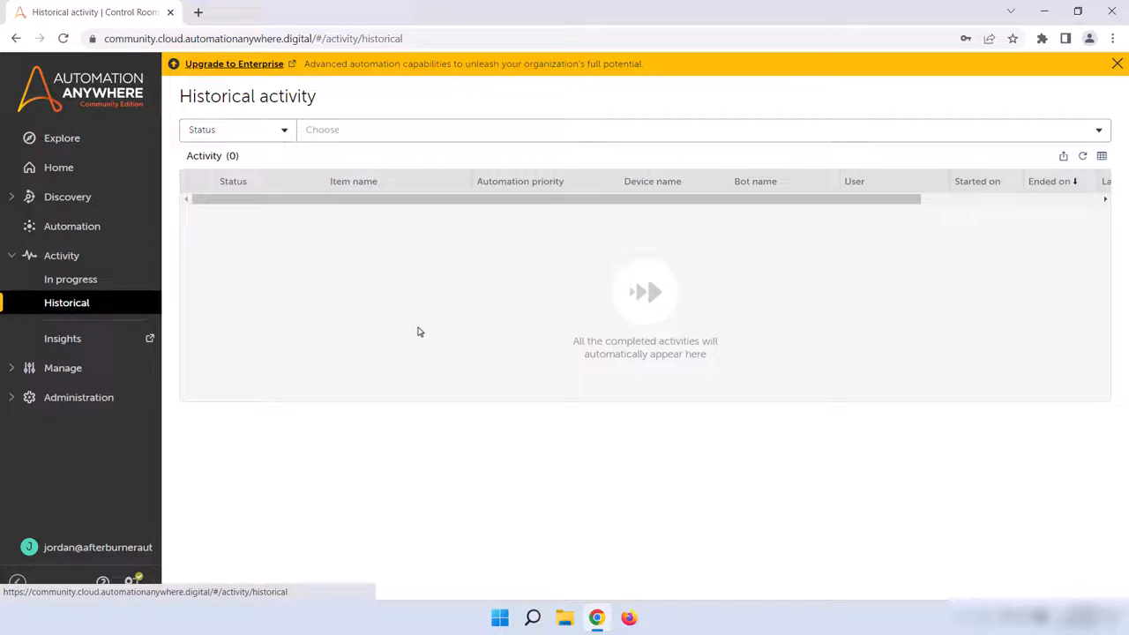
pyautogui.moveTo(411, 332)
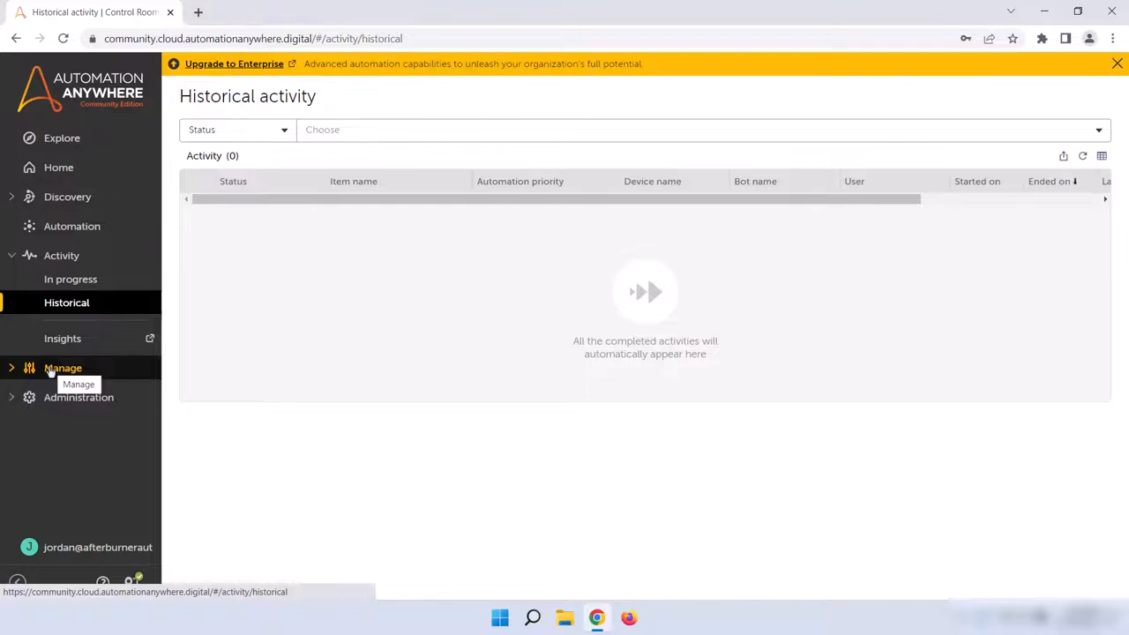
pyautogui.moveTo(48, 371)
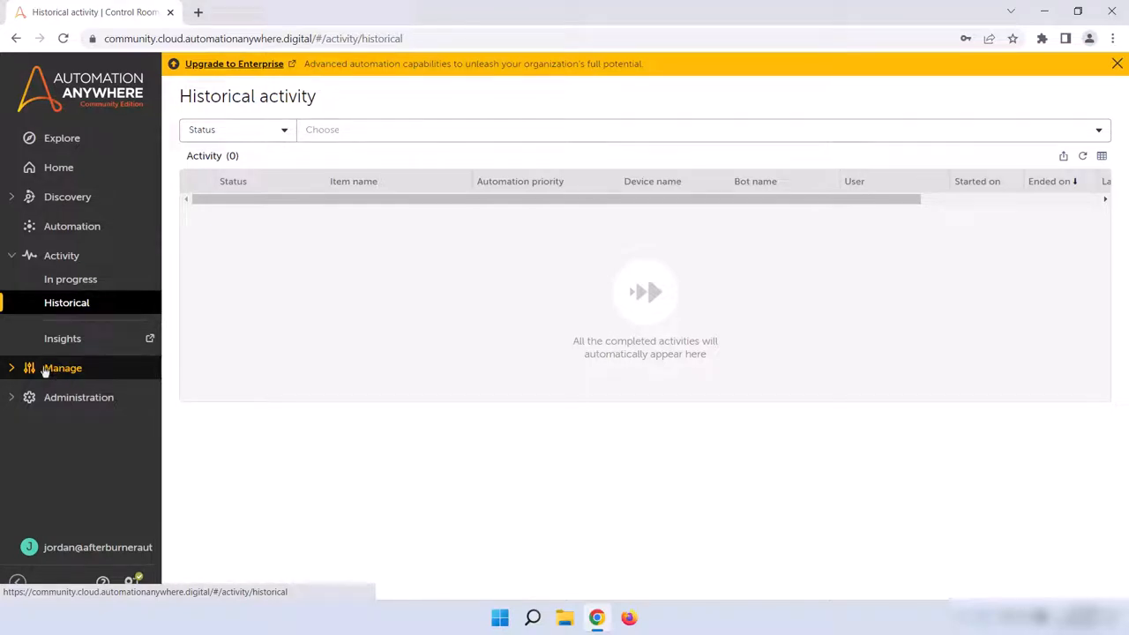
pyautogui.moveTo(62, 367)
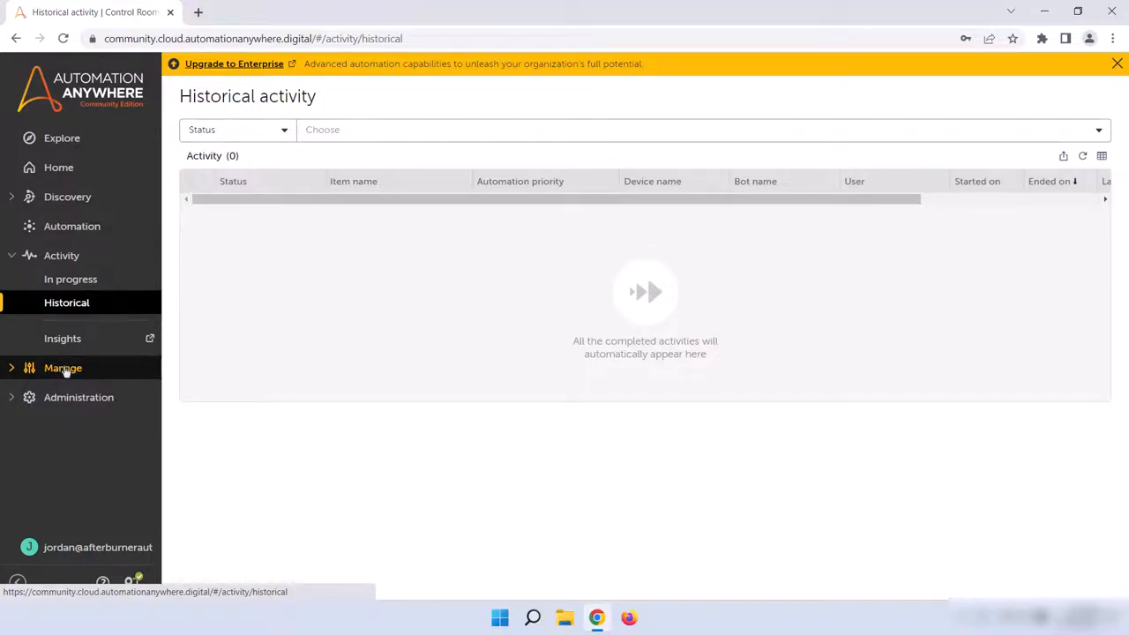
# Expand the Manage section in the sidebar to reveal Learning Instances
pyautogui.click(63, 368)
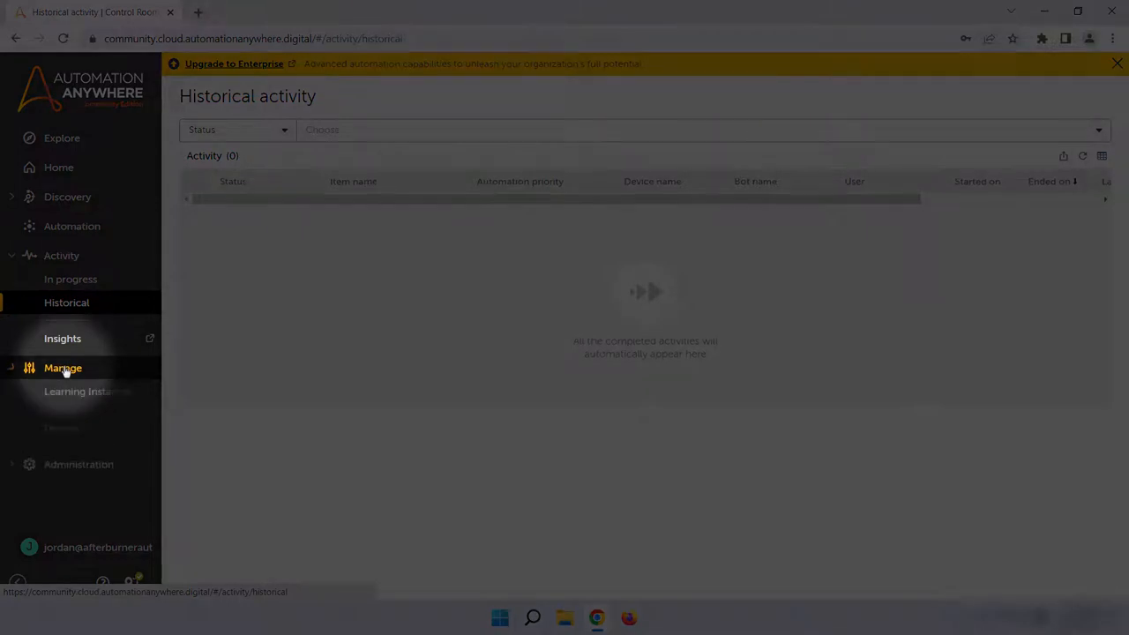
# Visit the empty Learning Instances page, then the Devices page showing one connected device
pyautogui.click(62, 368)
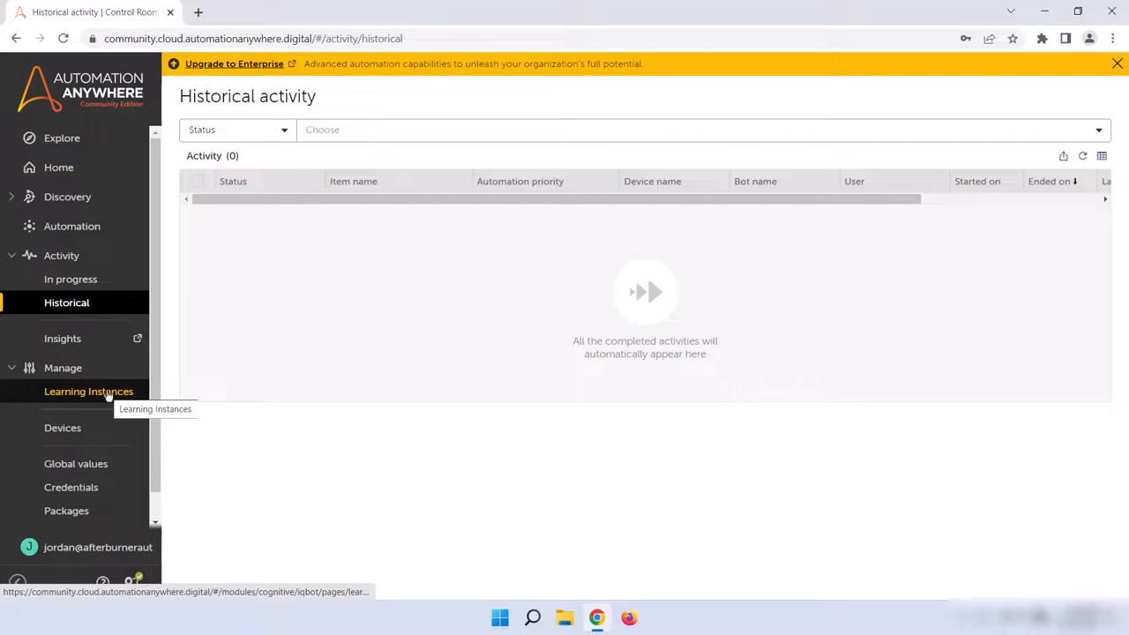
pyautogui.click(88, 392)
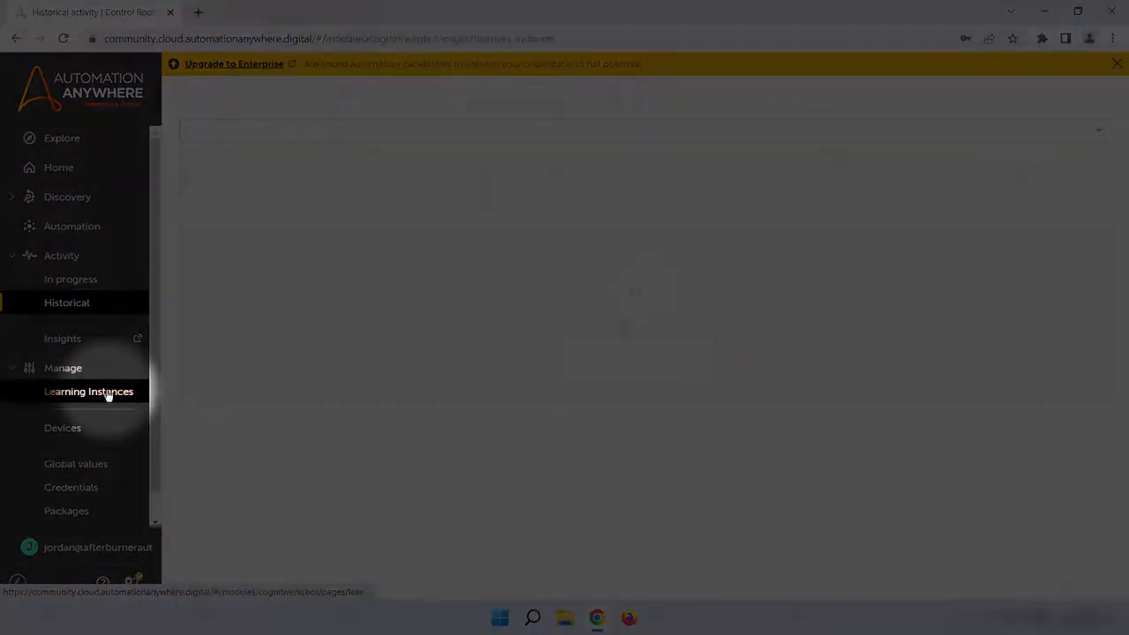
pyautogui.click(88, 392)
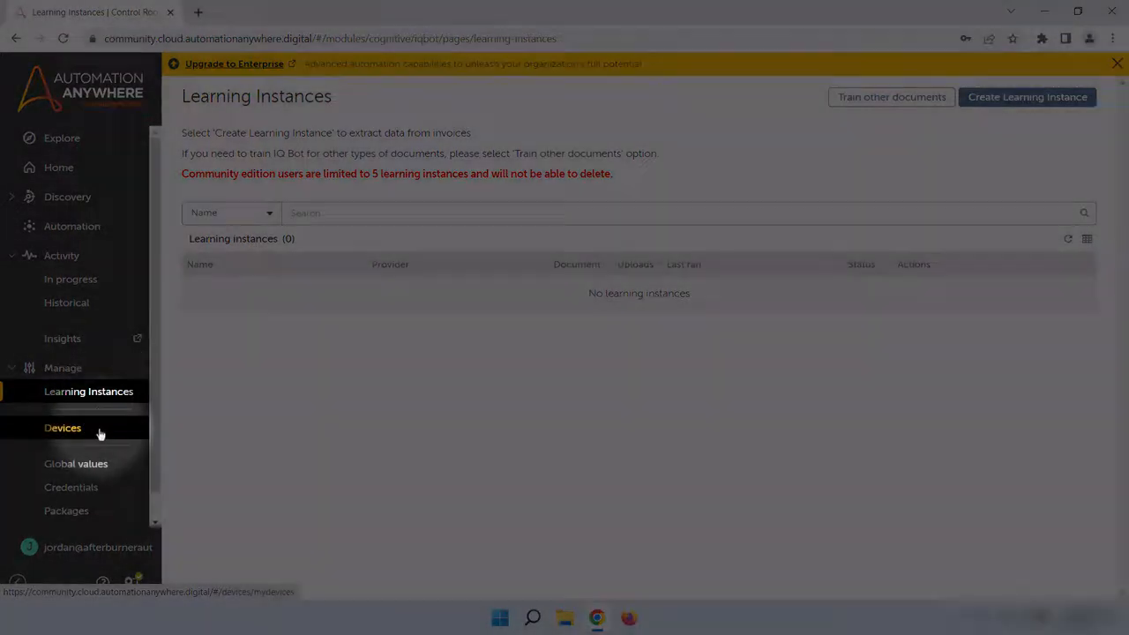
pyautogui.click(62, 427)
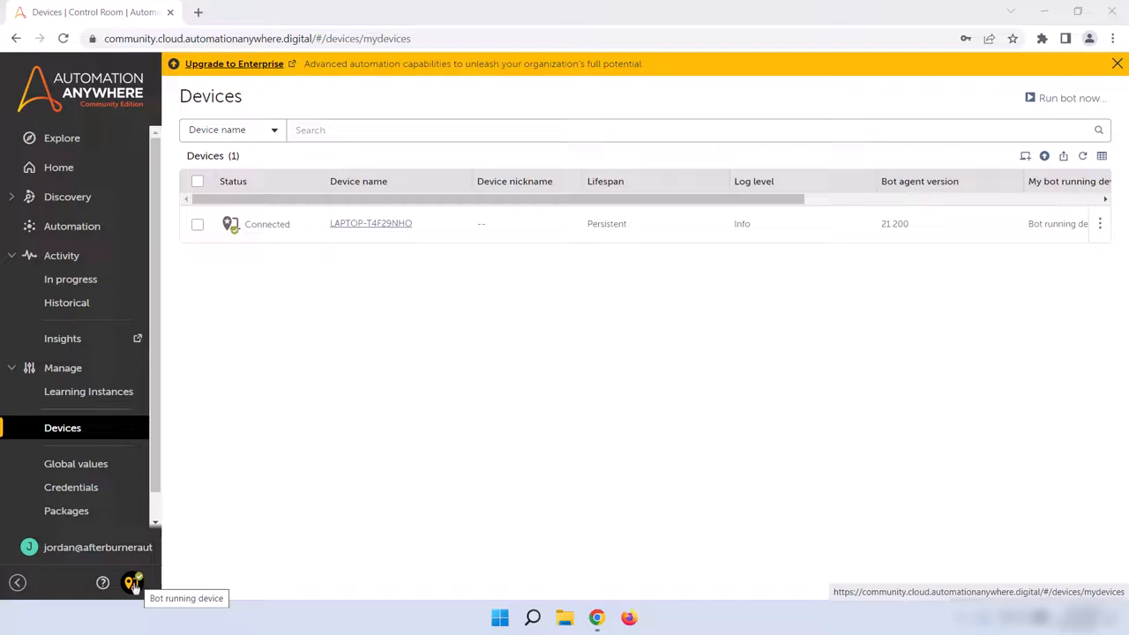
pyautogui.moveTo(171, 564)
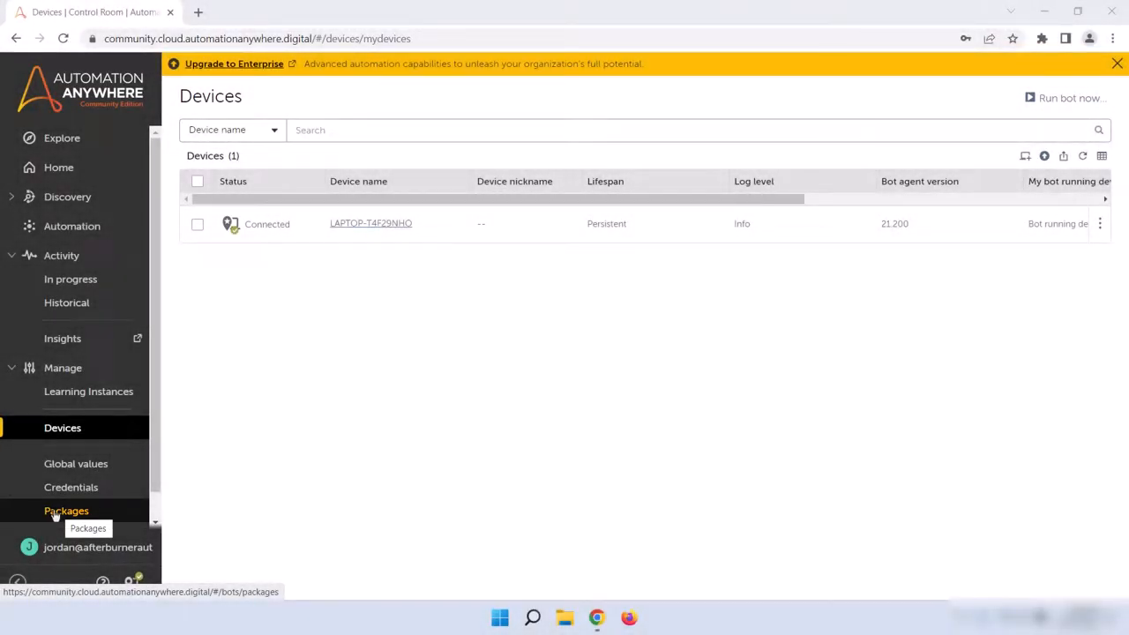
pyautogui.moveTo(92, 517)
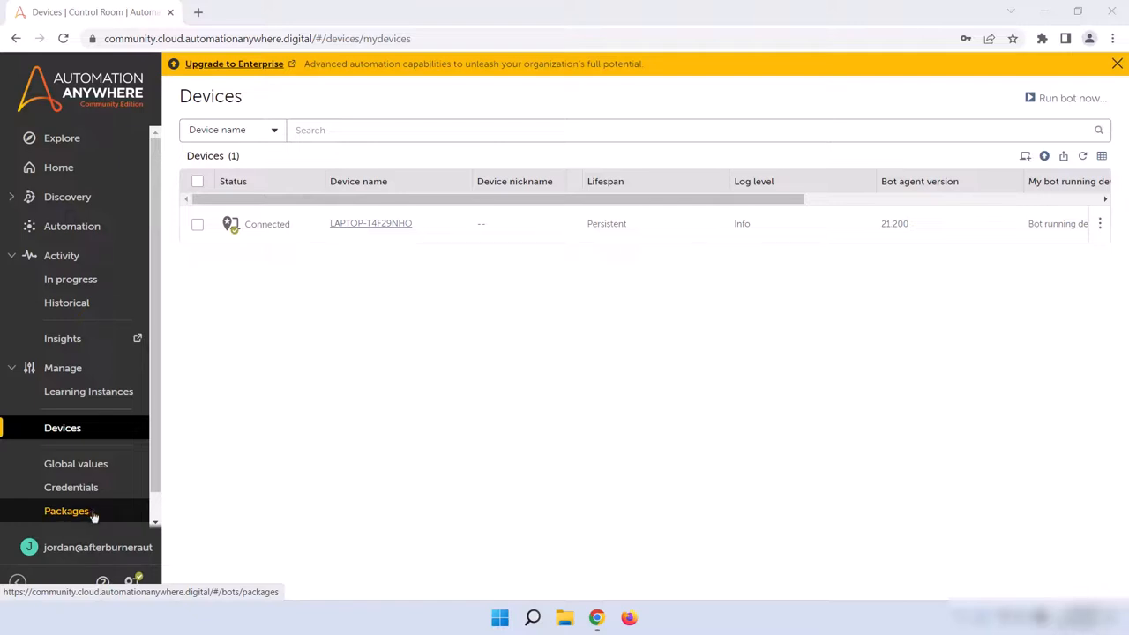
pyautogui.moveTo(66, 511)
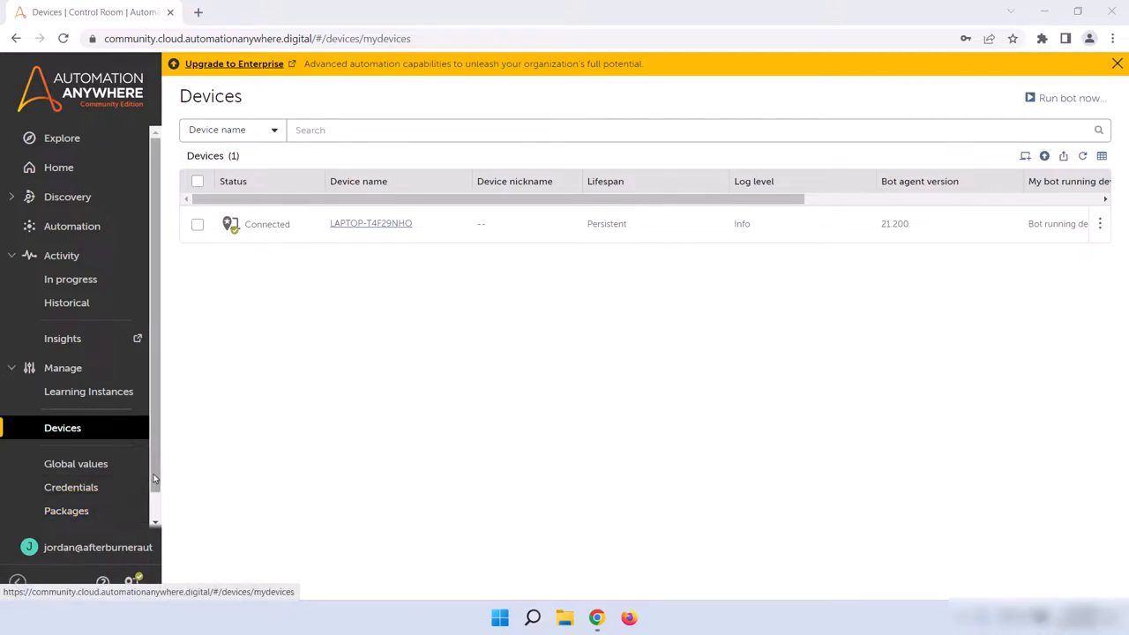
# Expand Administration and open the Users page listing one Bot creator user
pyautogui.scroll(-3)
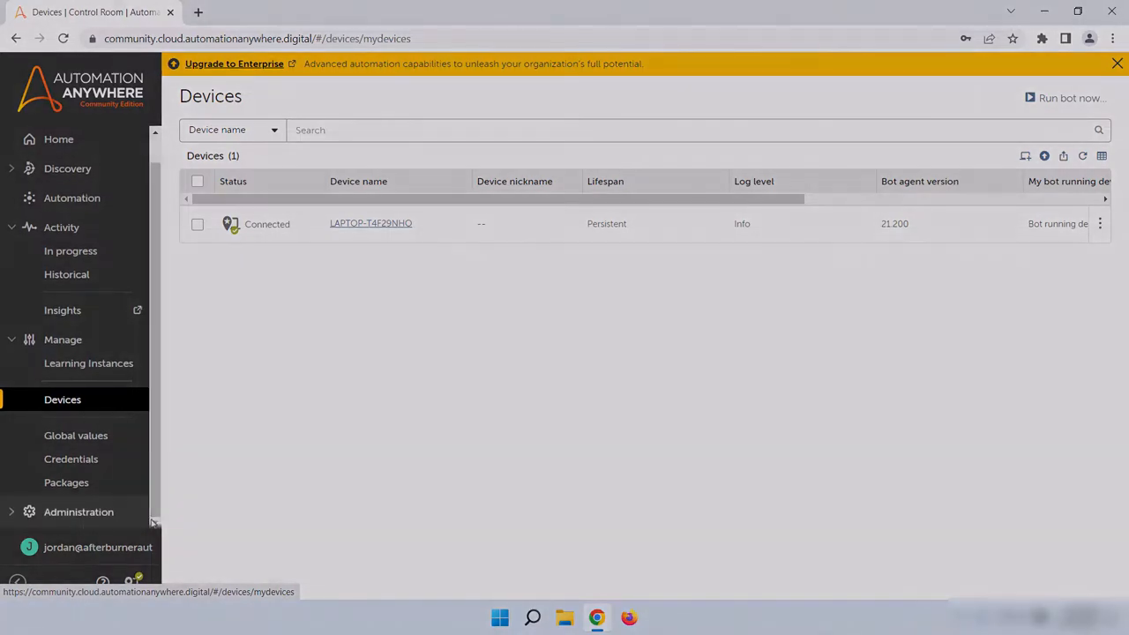
pyautogui.click(78, 512)
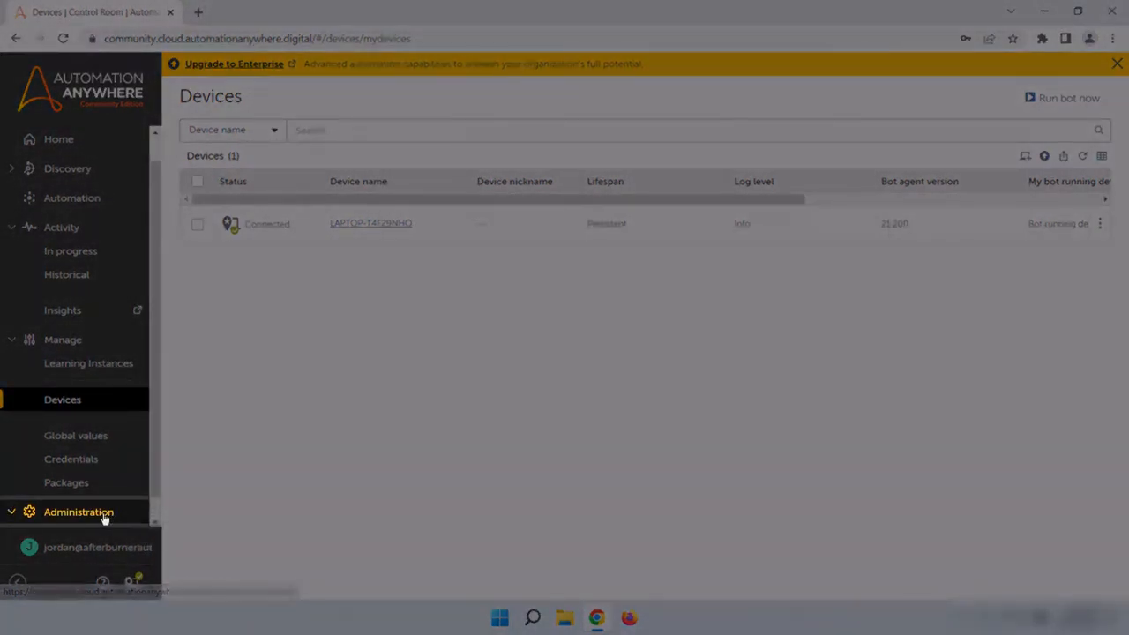
pyautogui.click(79, 511)
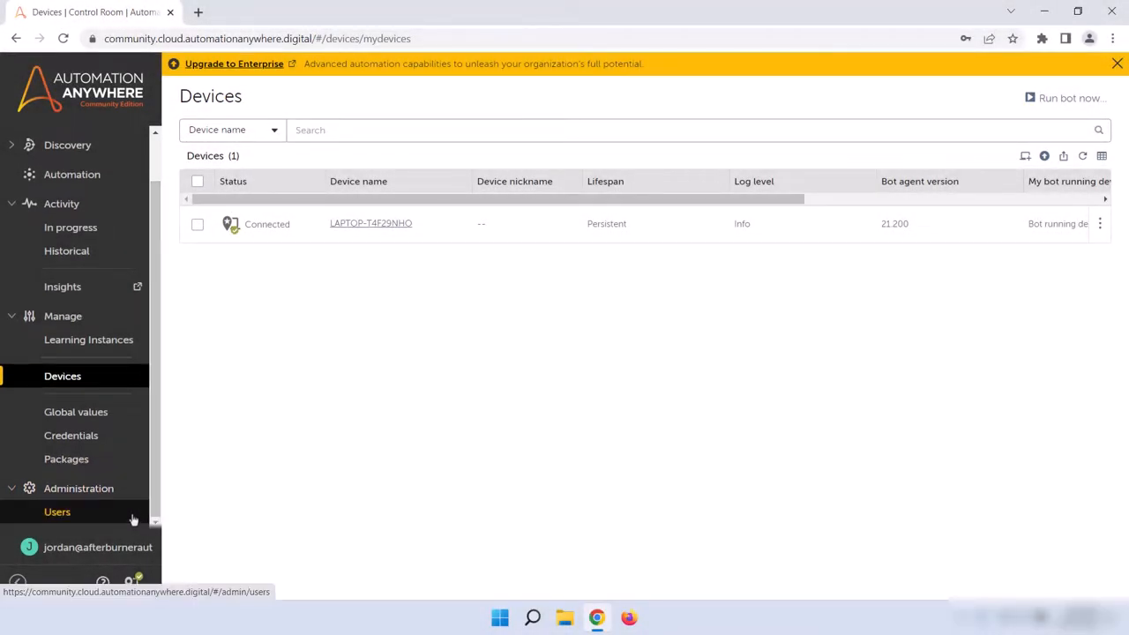
pyautogui.moveTo(56, 511)
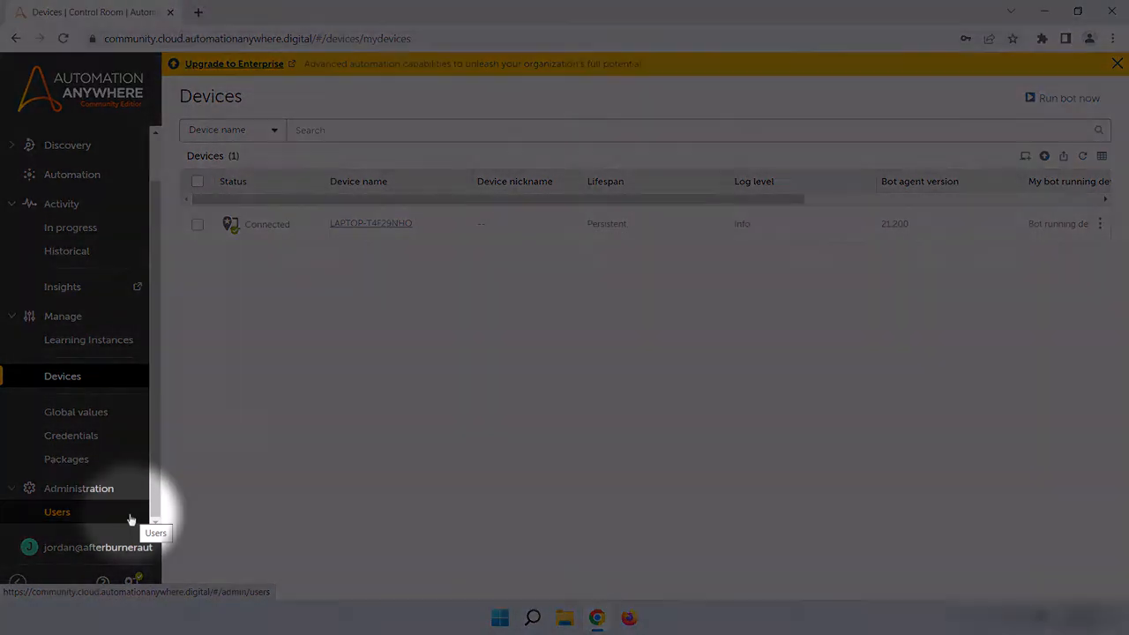
pyautogui.click(57, 512)
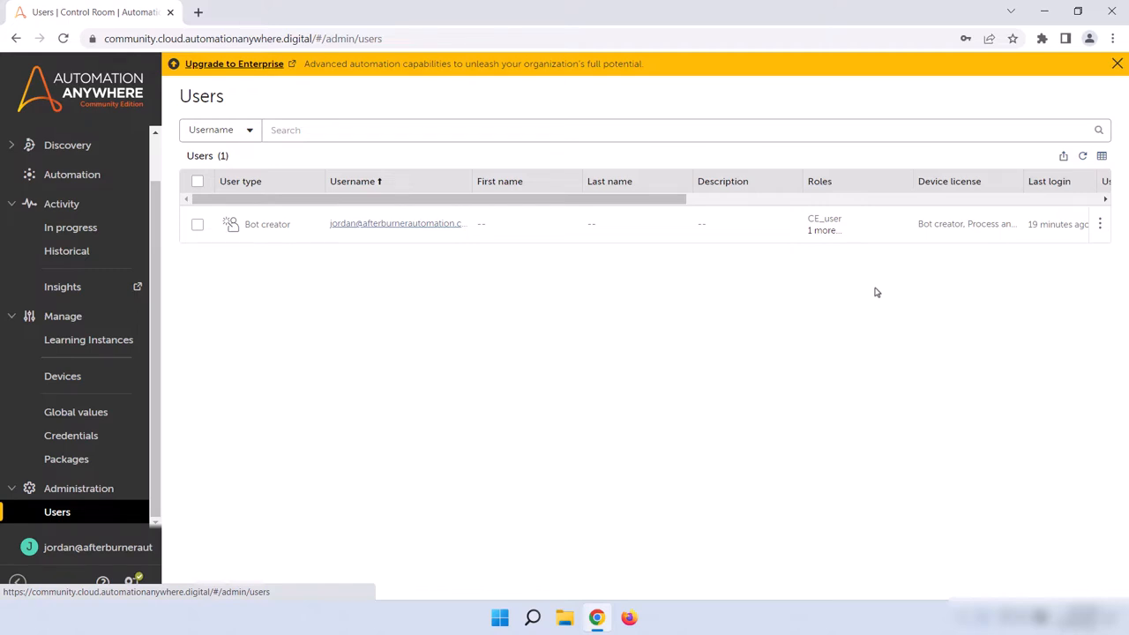
pyautogui.moveTo(872, 297)
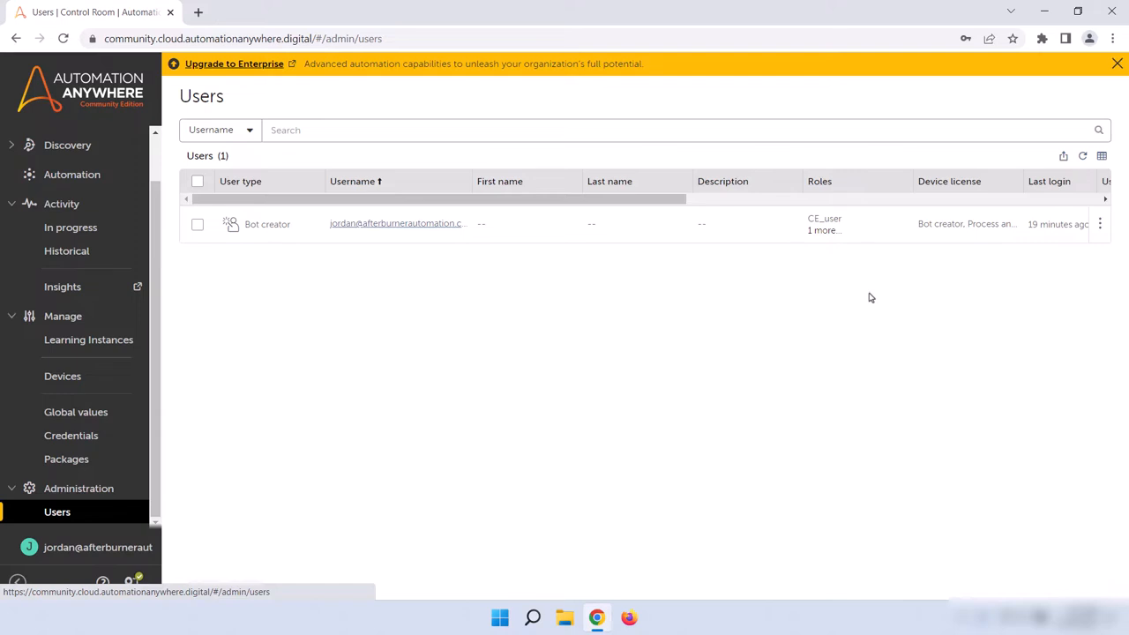